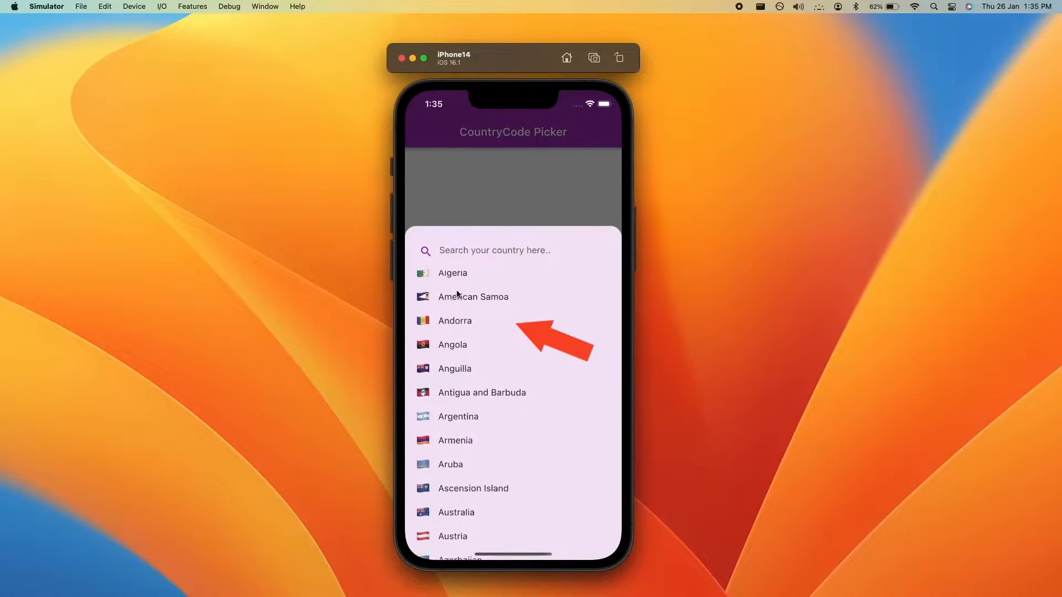
Scroll the country picker sheet to the top showing India, United States and Canada pinned first
scroll("down", 3)
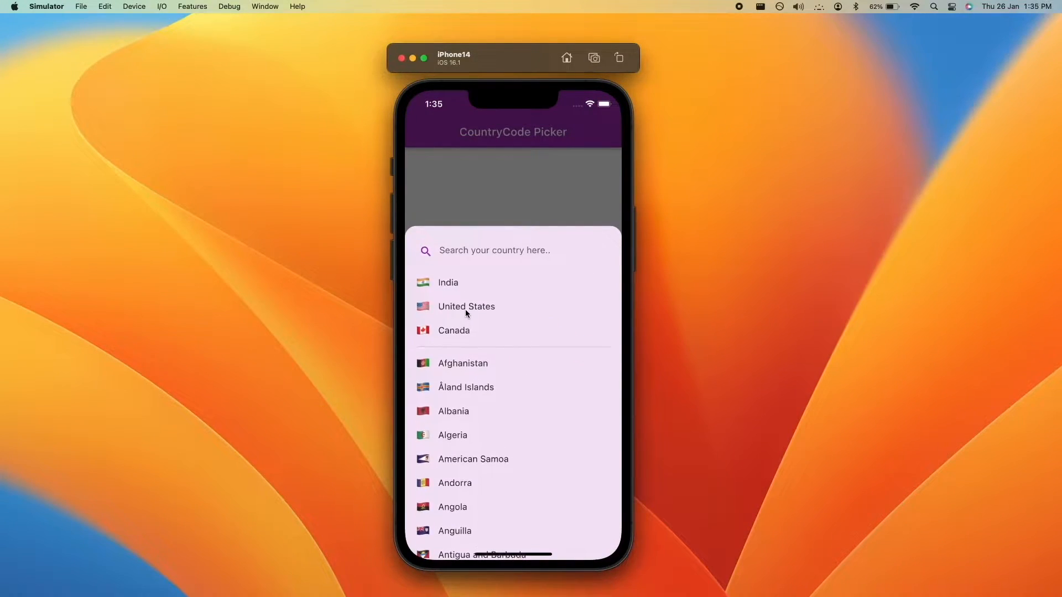
left_click(465, 306)
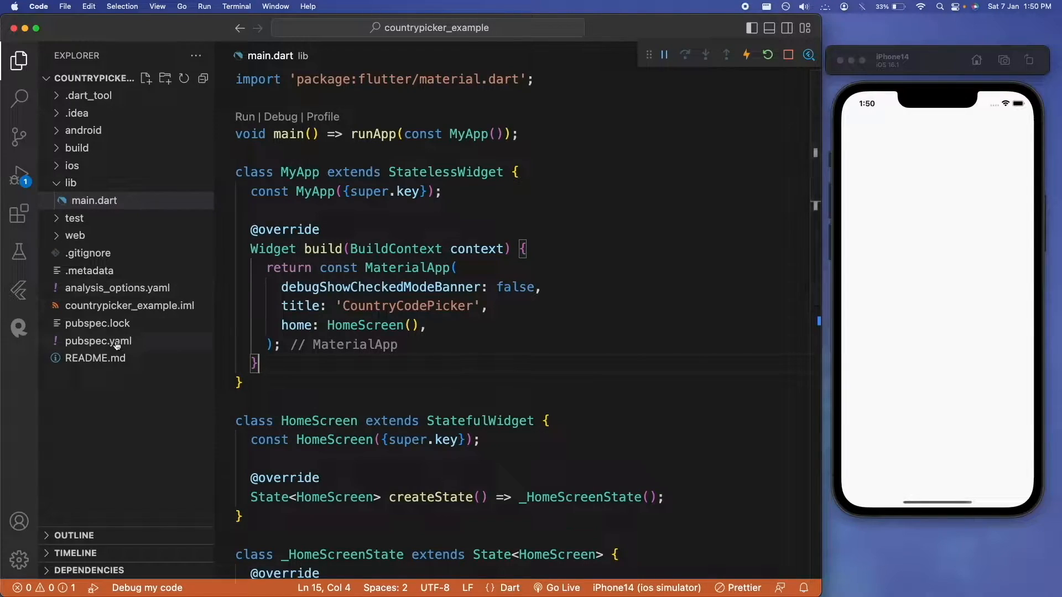
Add country_picker ^2.0.19 under dependencies in pubspec.yaml and return to main.dart
left_click(99, 340)
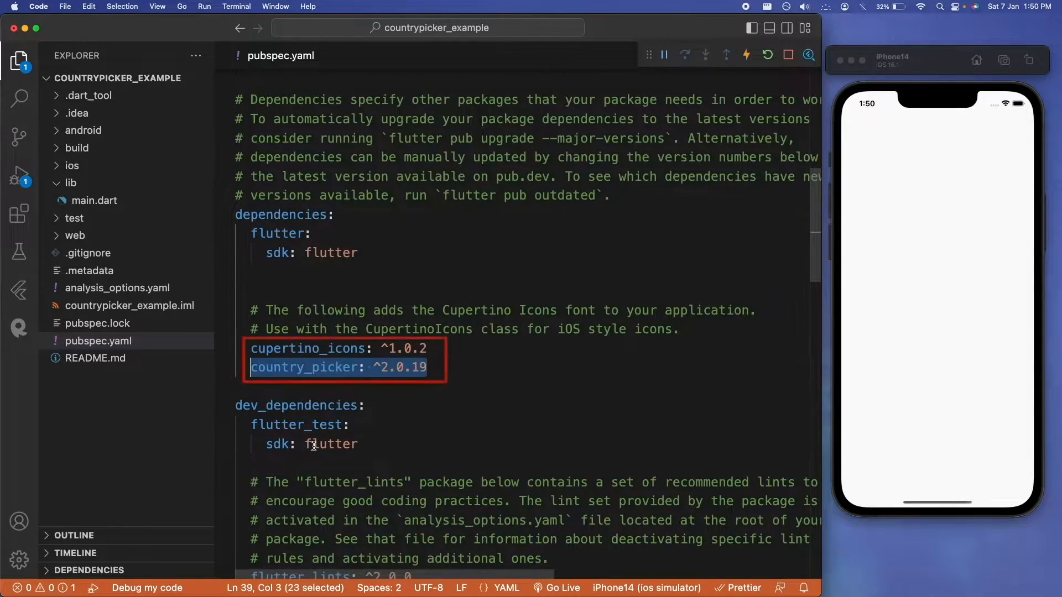
left_click(94, 200)
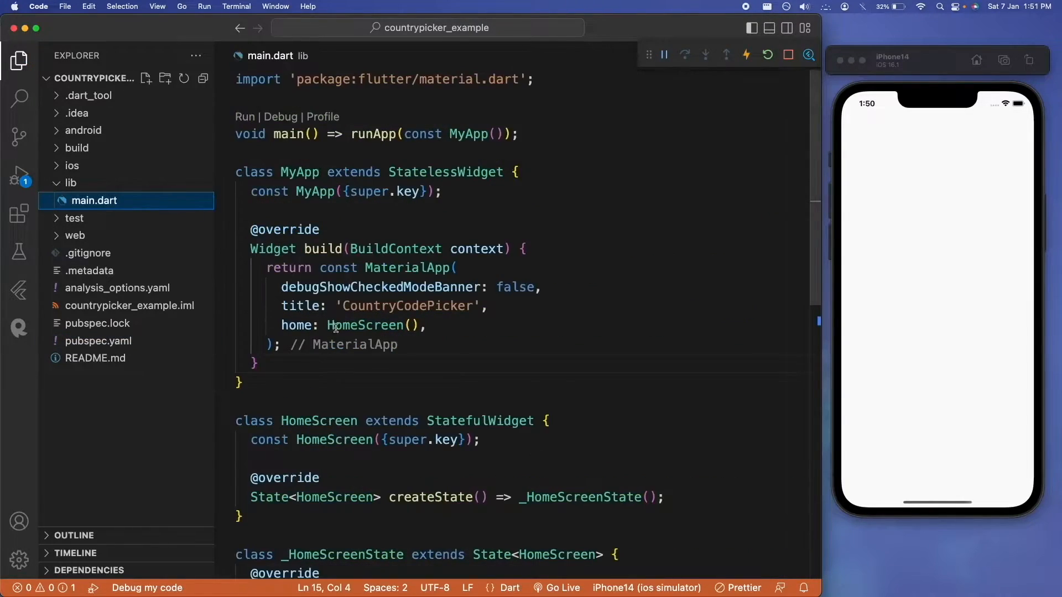
scroll("down", 3)
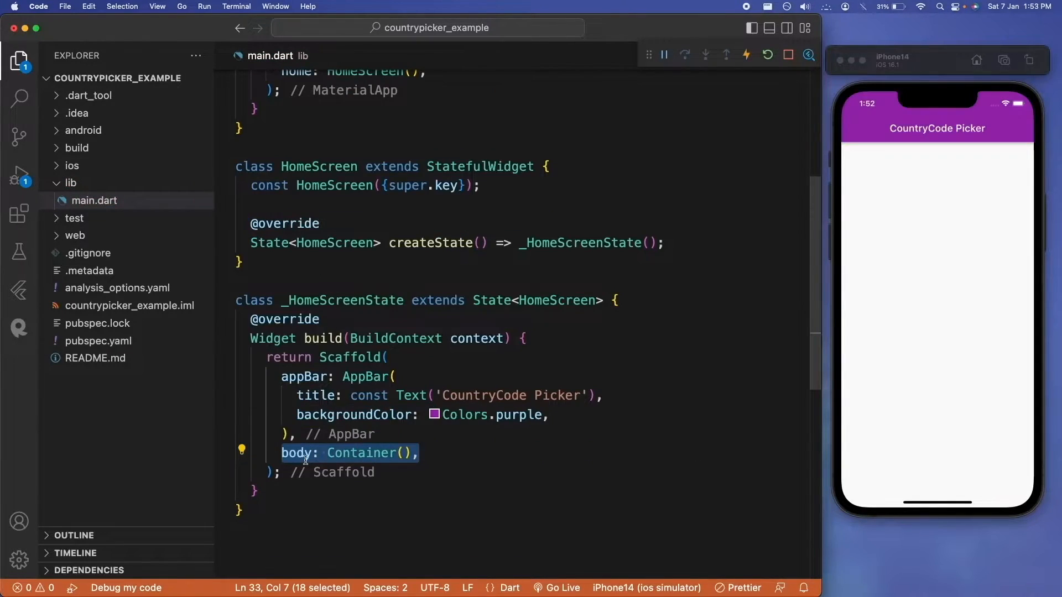
Give the Container EdgeInsets.all(24) padding, centre alignment and a filled TextFormField with zero contentPadding
type("padding: const EdgeInsets.all(24),),")
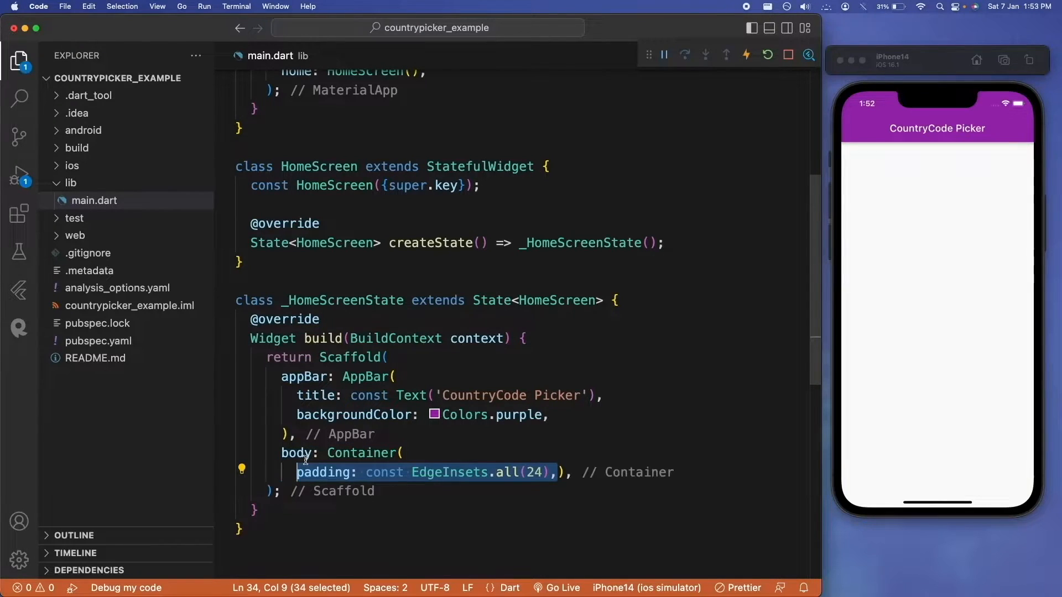
type("alignment: Alignment.center,")
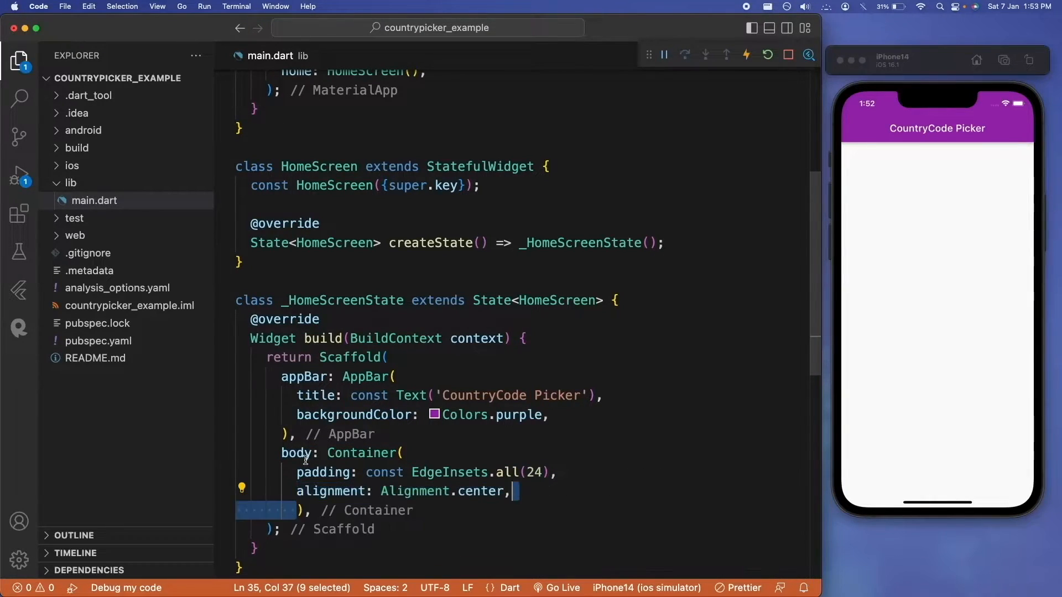
type("child: TextFormField(),")
type("fillColor: Colors.purple.shade50,")
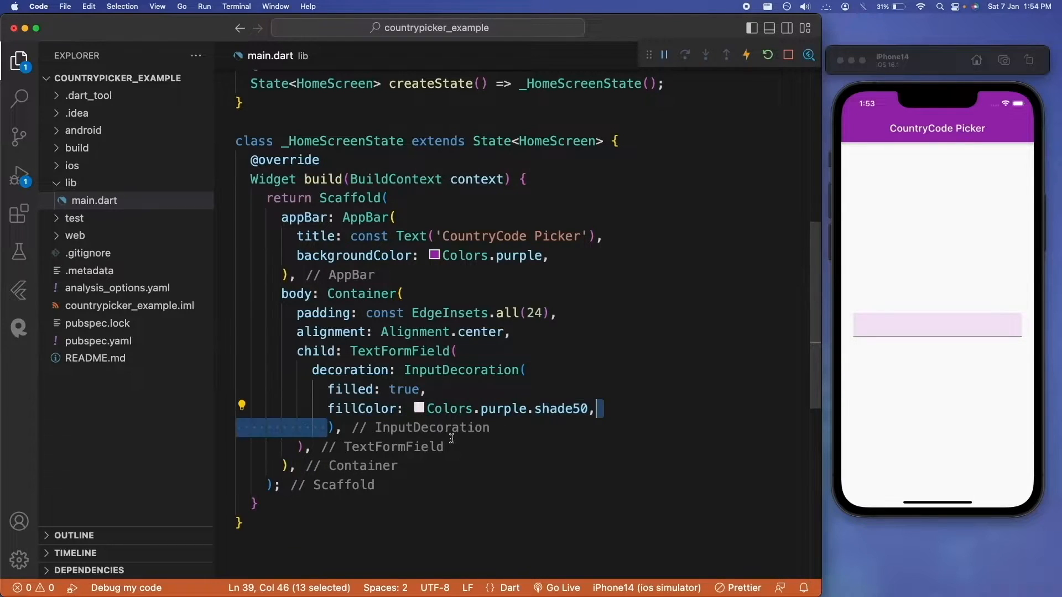
type("contentPadding: EdgeInsets.zero,")
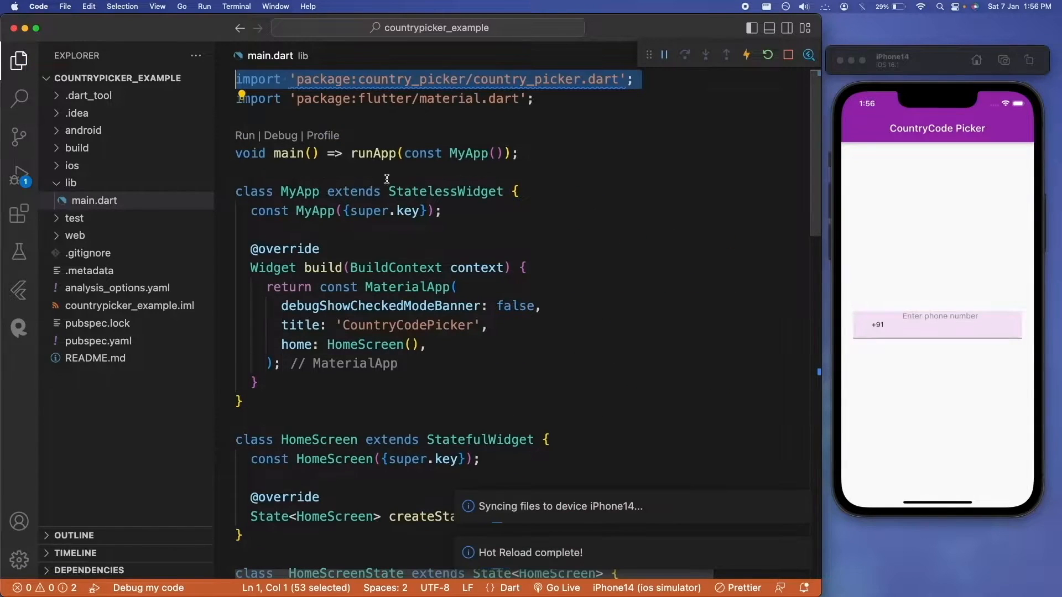
Default the country to CountryParser.parseCountryCode('IN') and prefix the field with country.flagEmoji and phoneCode
scroll("down", 3)
type("Country country = CountryParser.parseCountryCode();")
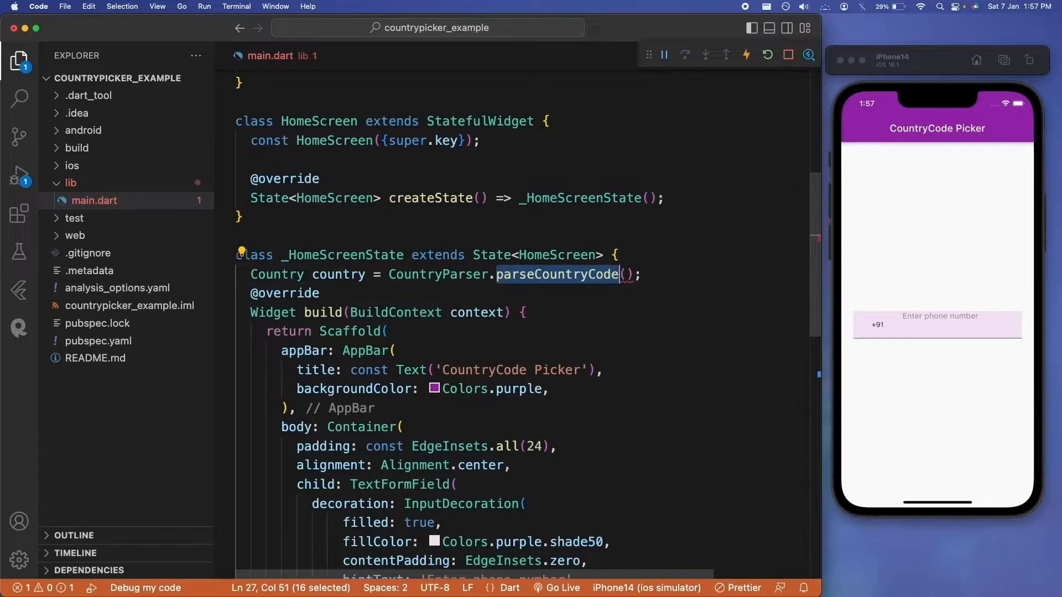
type("'IN'")
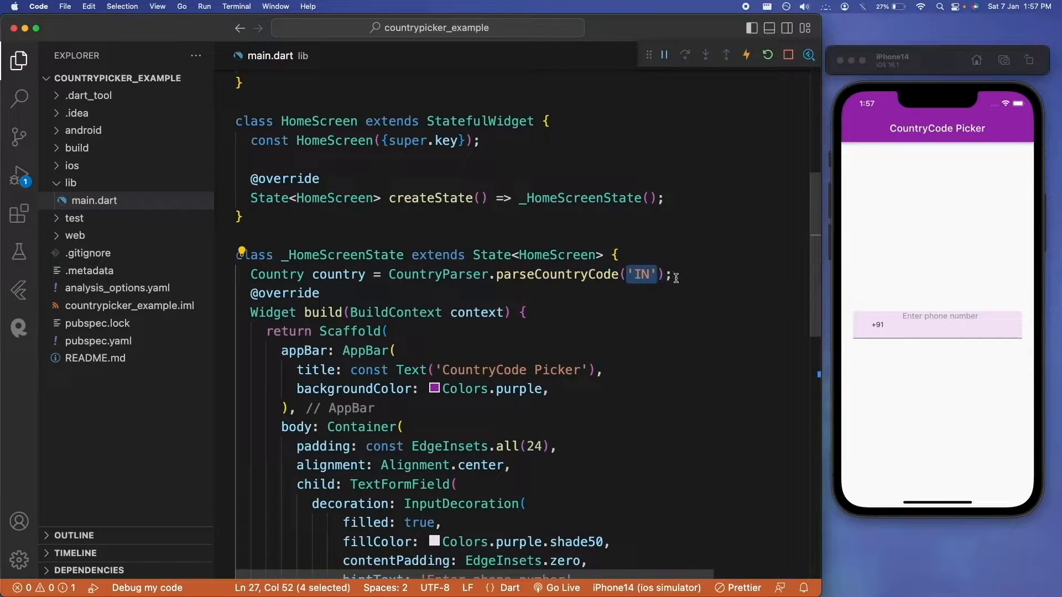
scroll("down", 3)
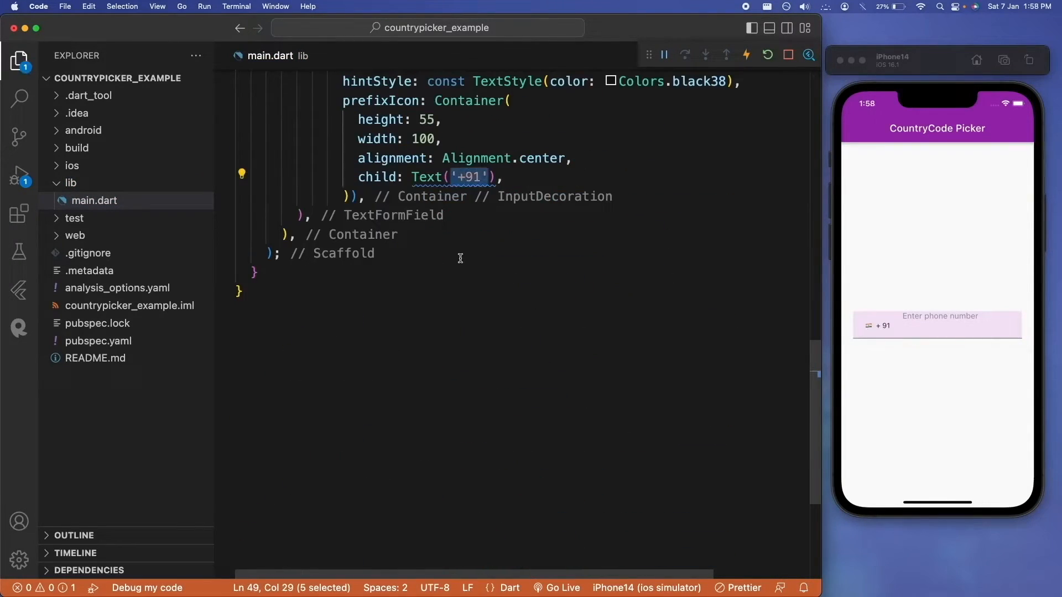
scroll("up", 3)
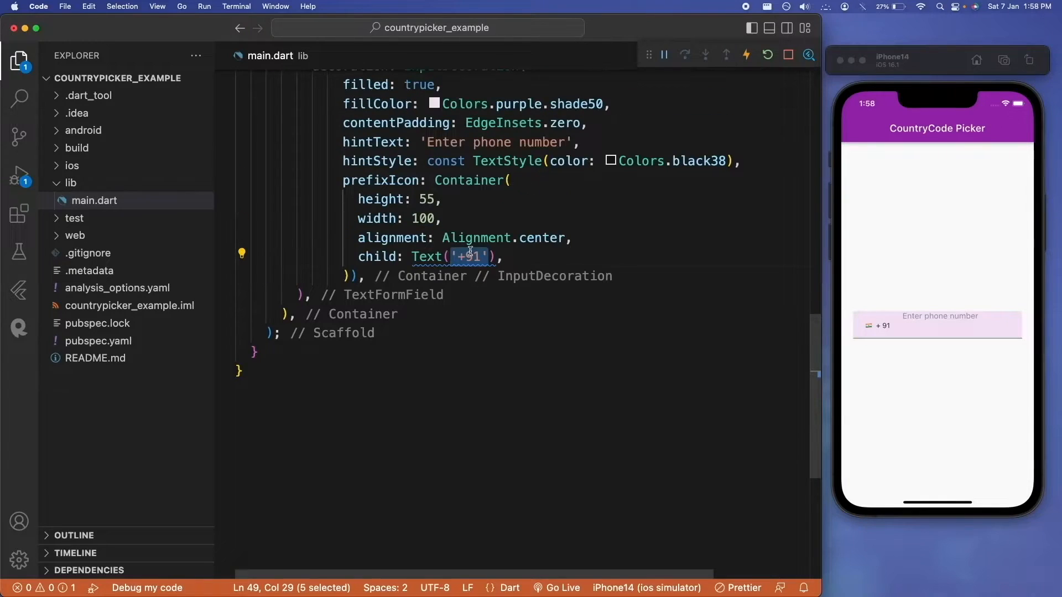
type("${country.f")
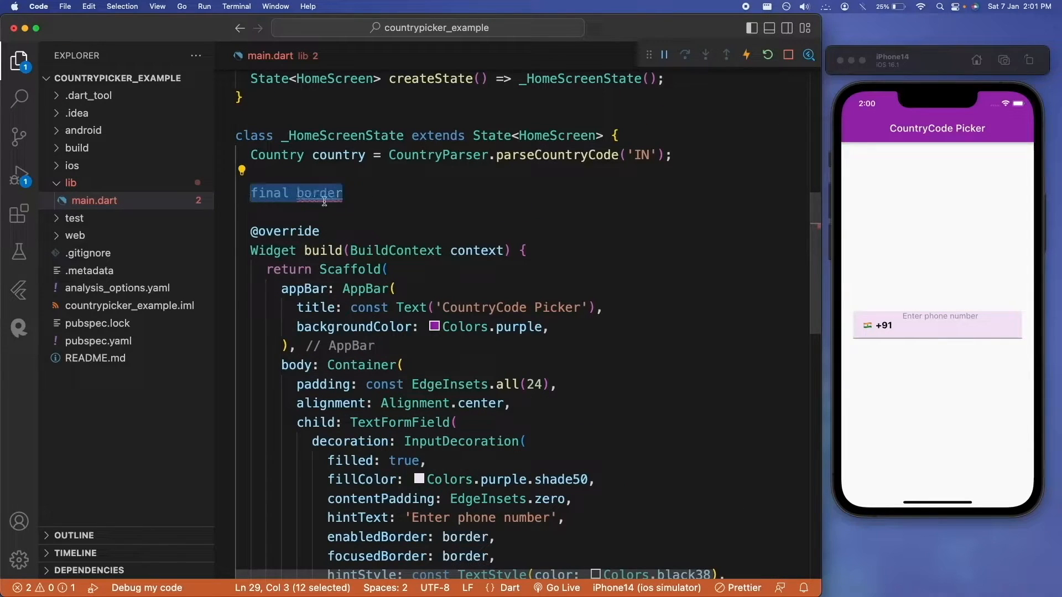
Declare a rounded OutlineInputBorder as the shared border and add an onFieldSubmitted (phoneNumber) handler
type("= OutlineInputBorder(")
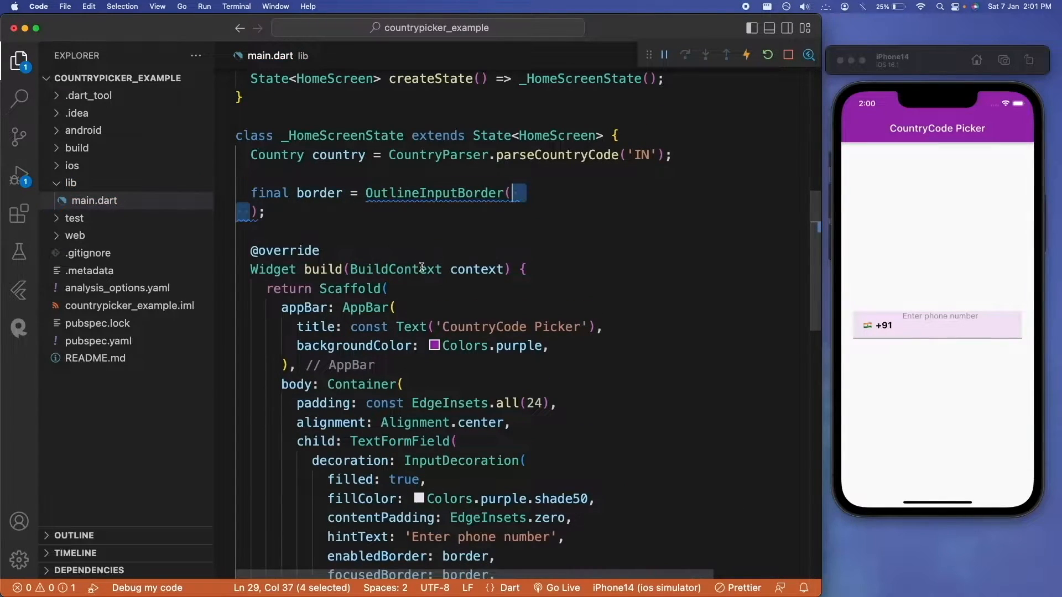
type("borderRadius: BorderRadius.")
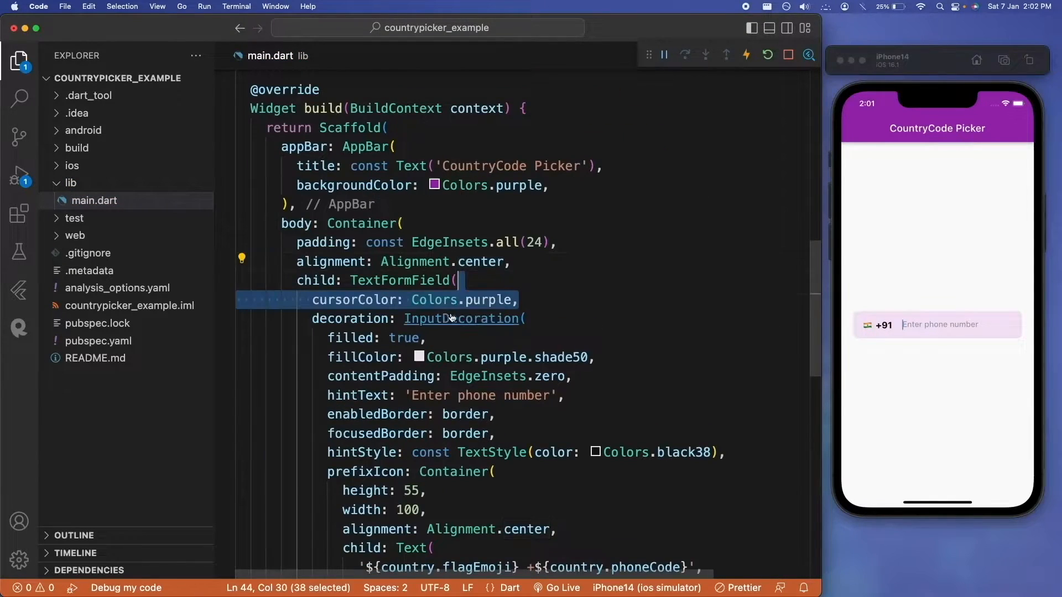
mouse_move(701, 351)
type("onFieldSubmitted:")
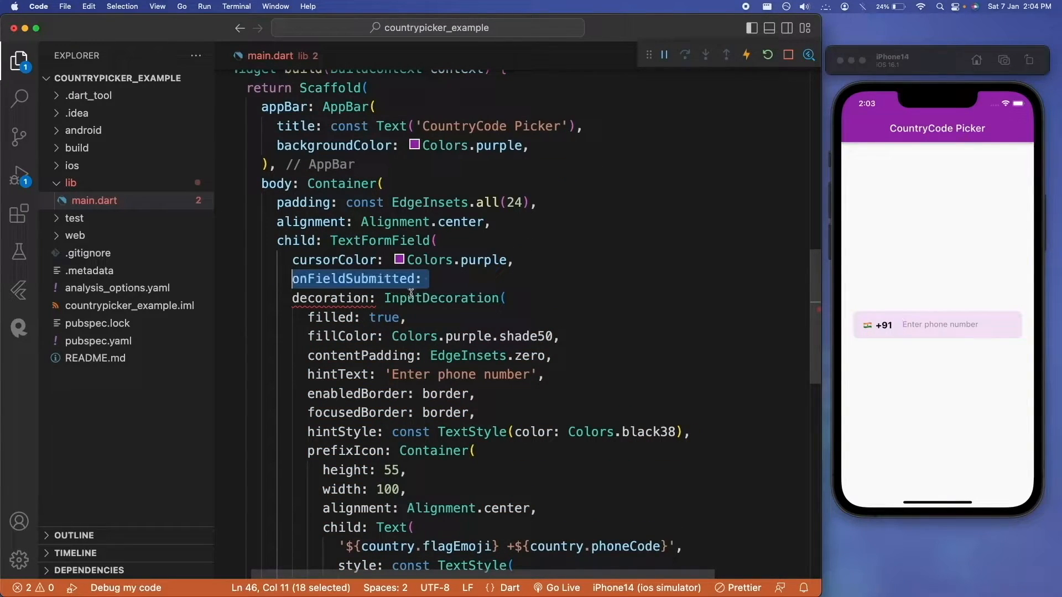
type("(phoneNumber) {}")
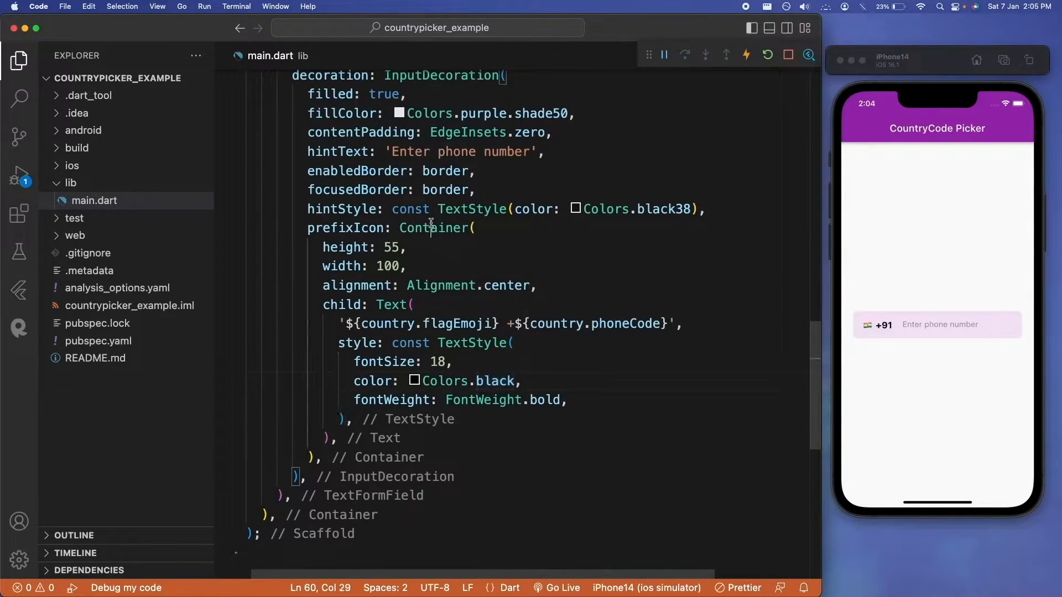
Wrap the prefix Container via the 'Wrap with widget...' quick fix and give it an onTap handler
left_click(432, 228)
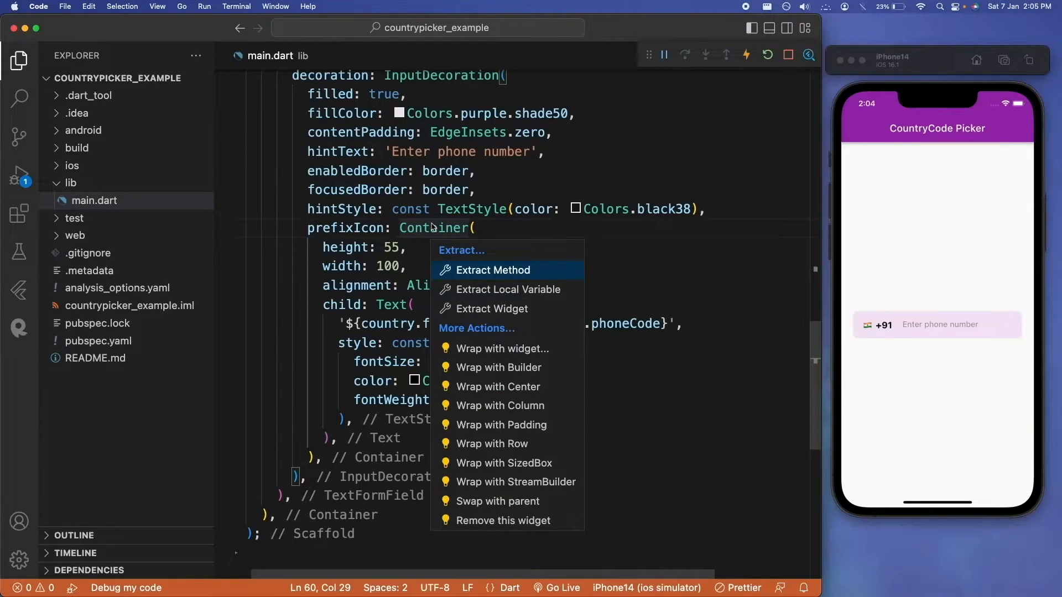
left_click(493, 269)
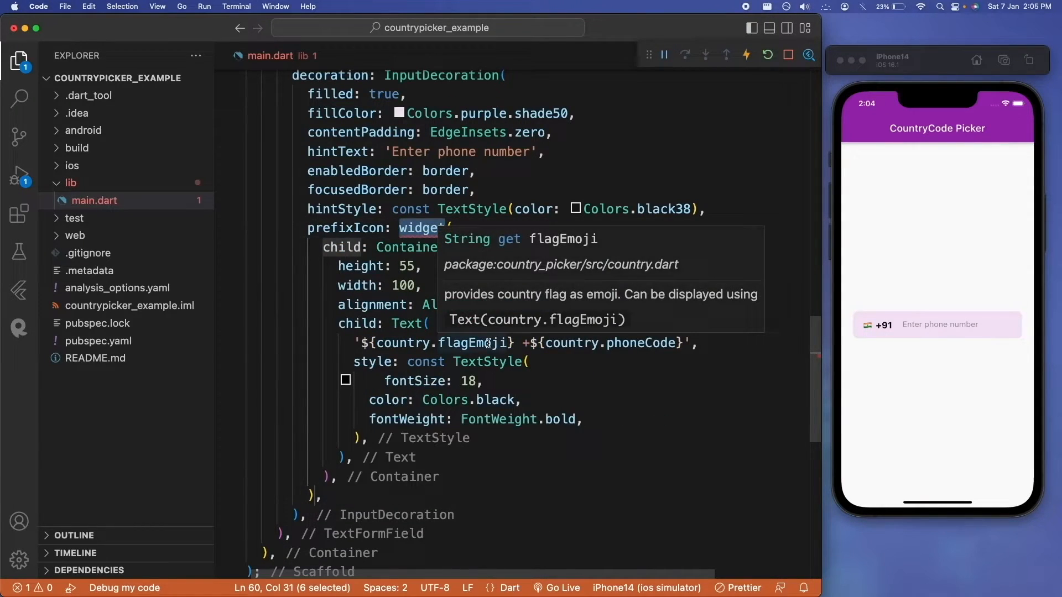
type("on")
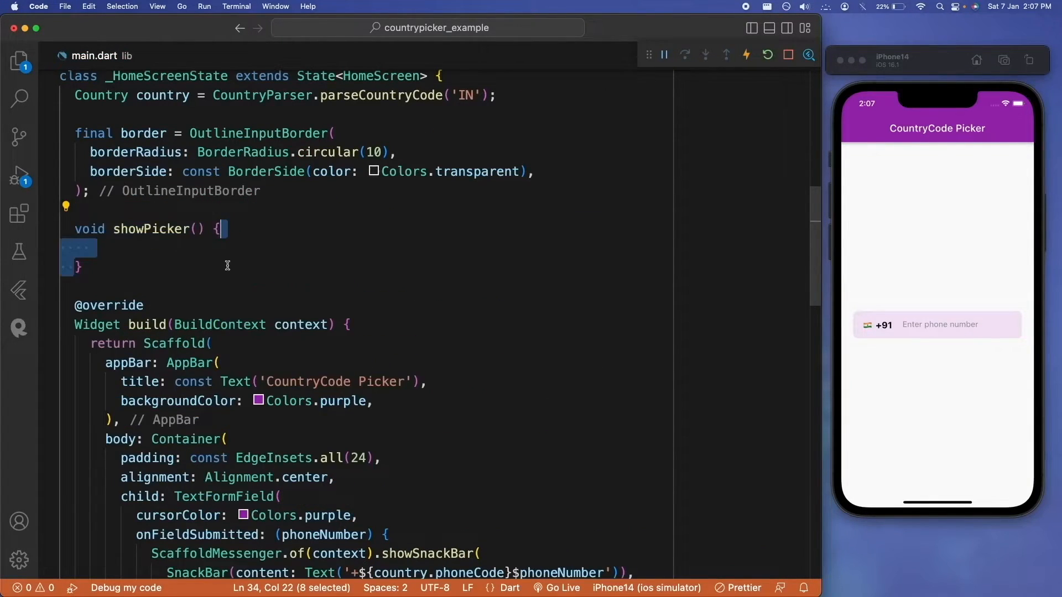
Call showCountryPicker with an onSelect (country) setState callback and a CountryListThemeData theme
type("showCountryPicker();")
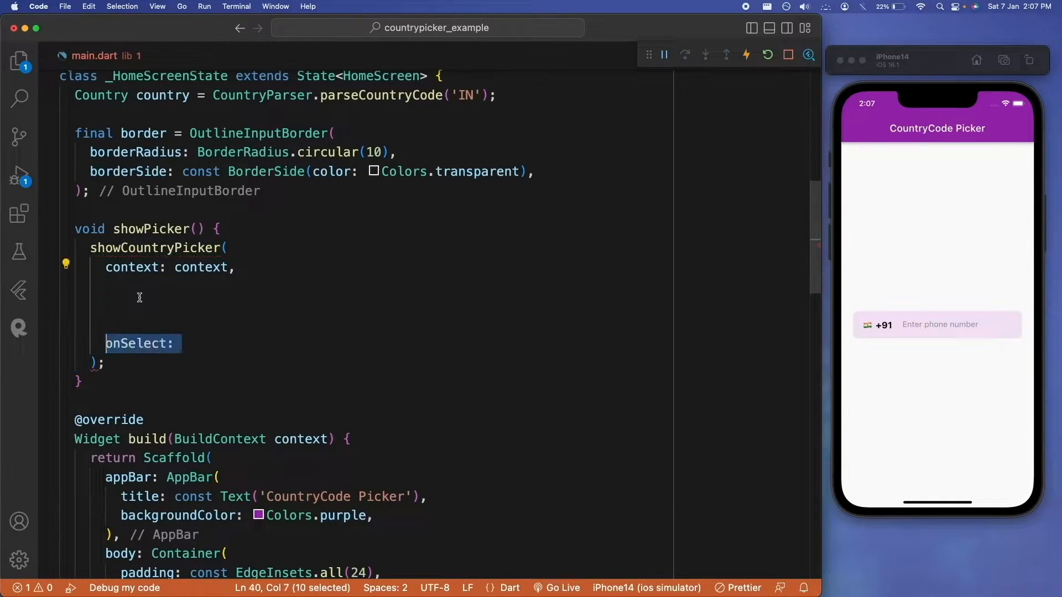
type("(country) {")
type("this.country = country;")
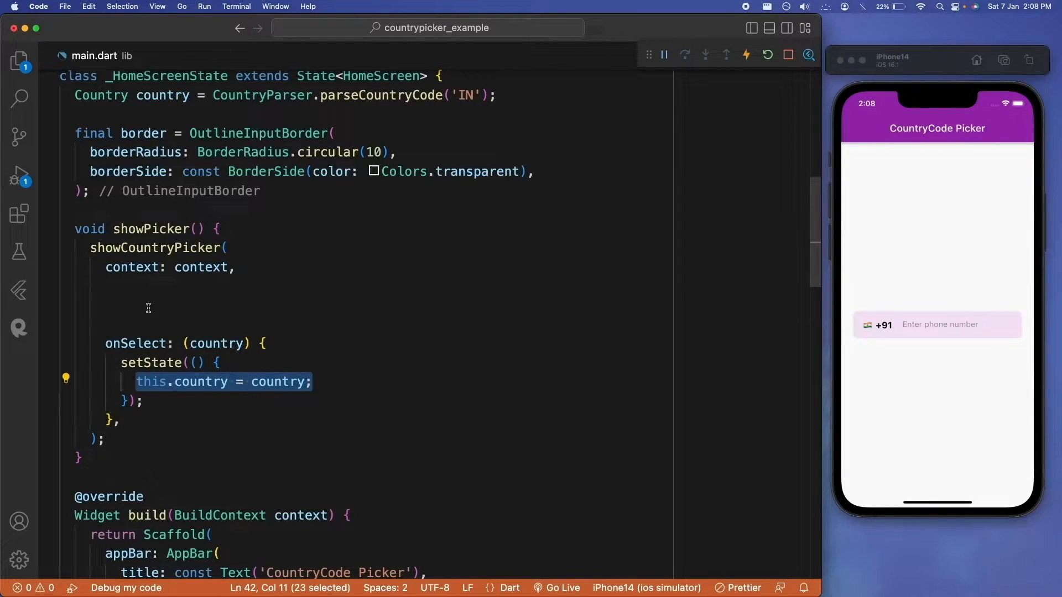
type("countryListTheme: CountryListThemeData(),")
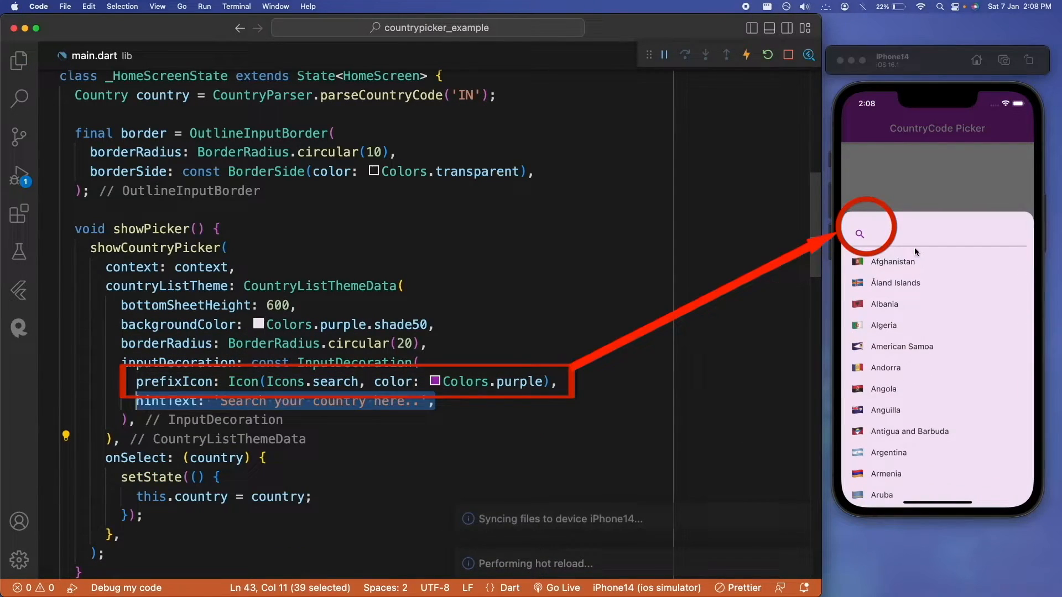
Hot reload to show the 600-high light purple picker sheet with rounded corners and search hint
left_click(921, 181)
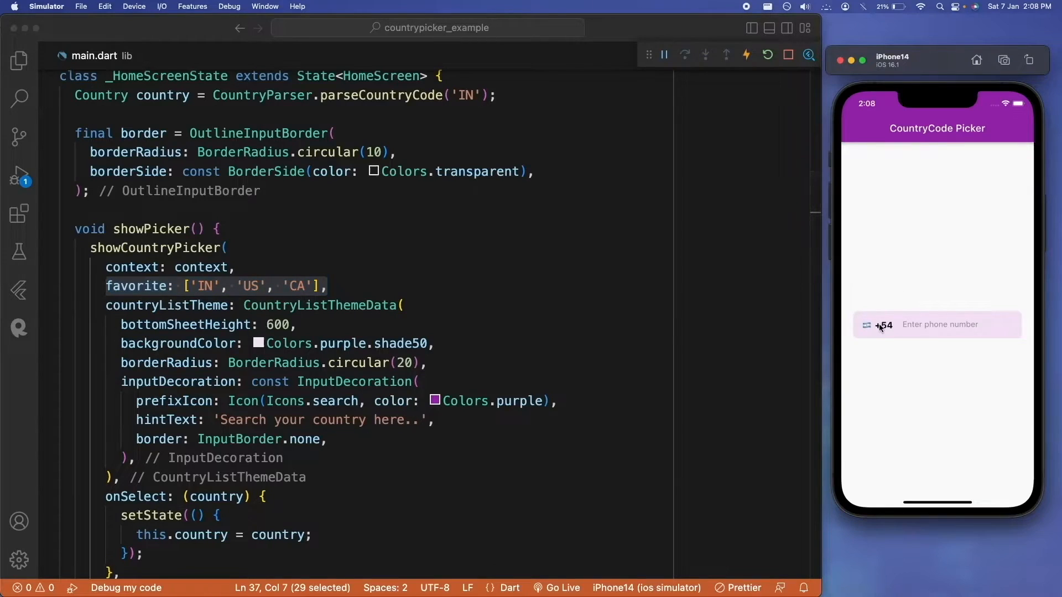
Add exclude: ['CN'] to showCountryPicker alongside the IN/US/CA favourites and adjust the search hint
left_click(882, 324)
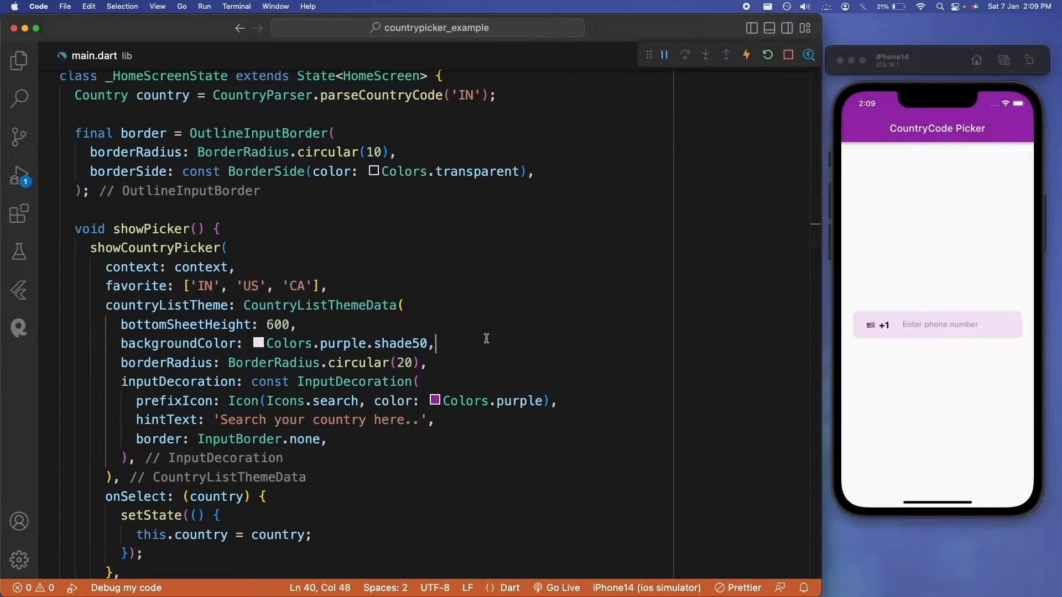
type("exclude: ['CN'],")
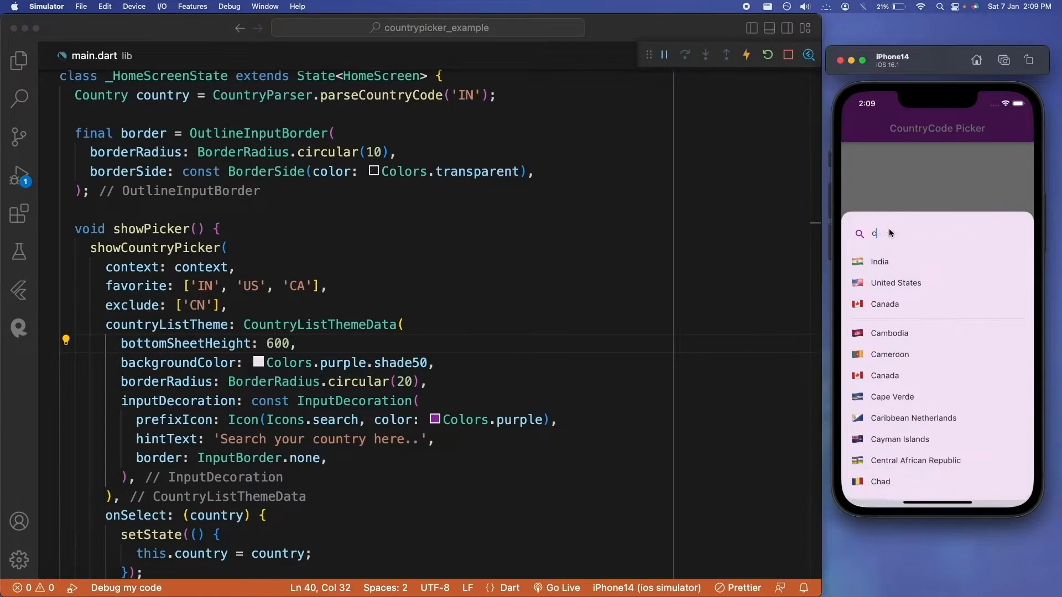
type("hin")
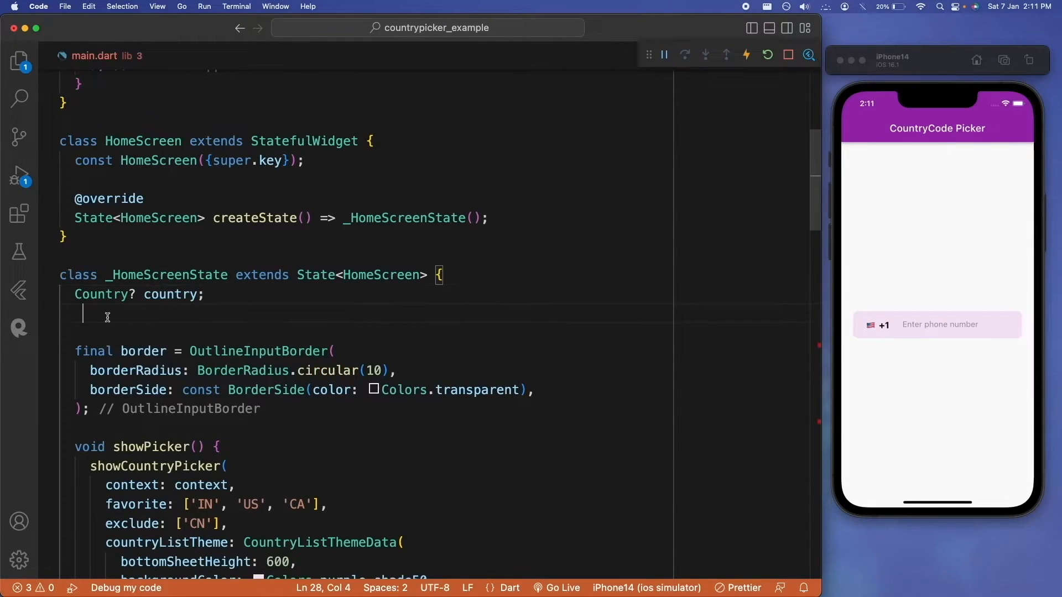
Write the Future<String> fetchCountryCode() signature in the home screen state
type("Future<String> fetchCountryCode()")
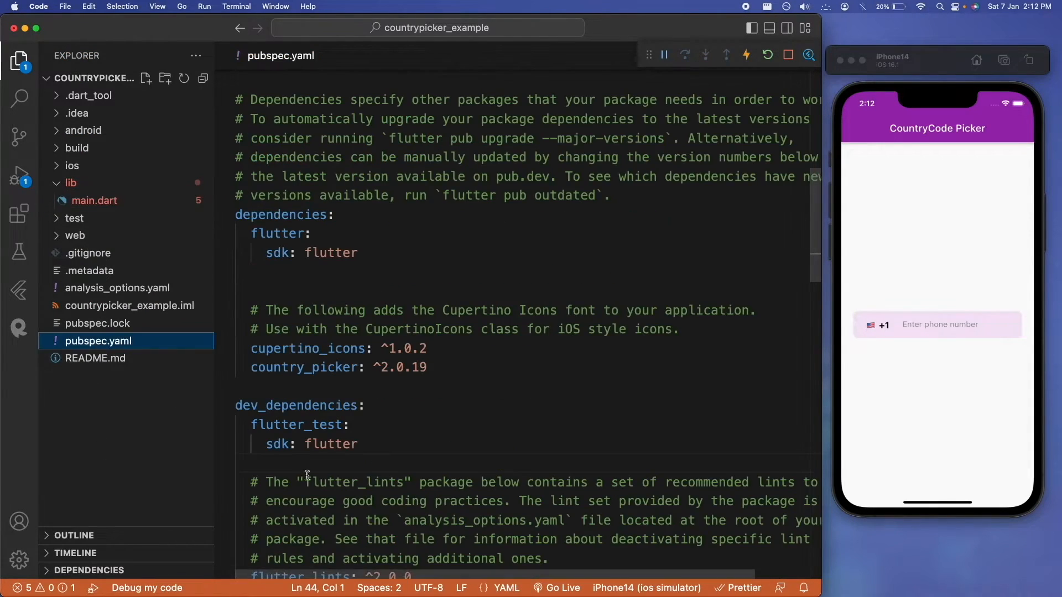
type("http: ^0.13.5")
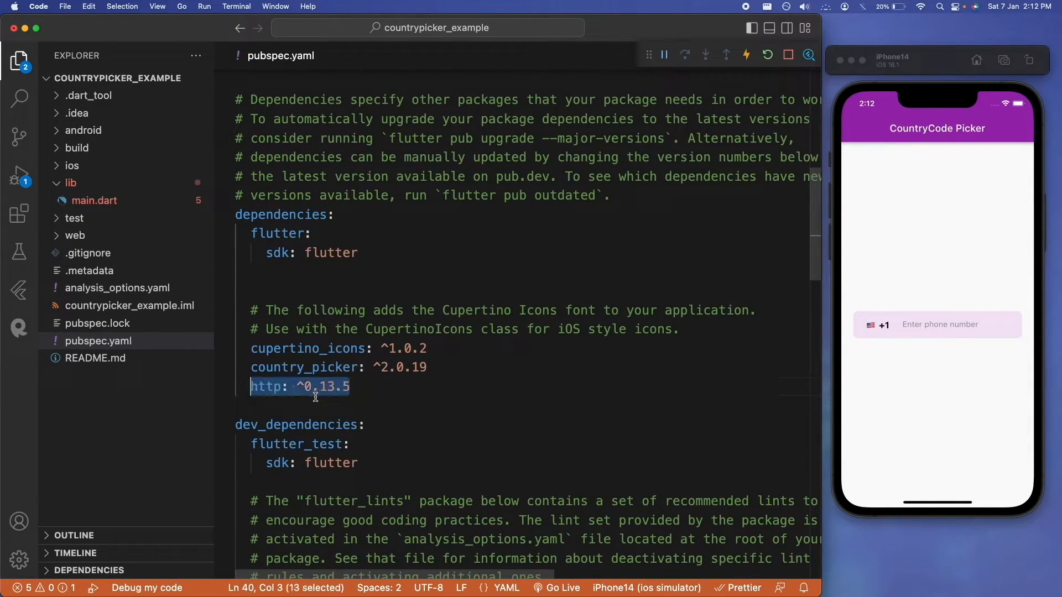
left_click(93, 200)
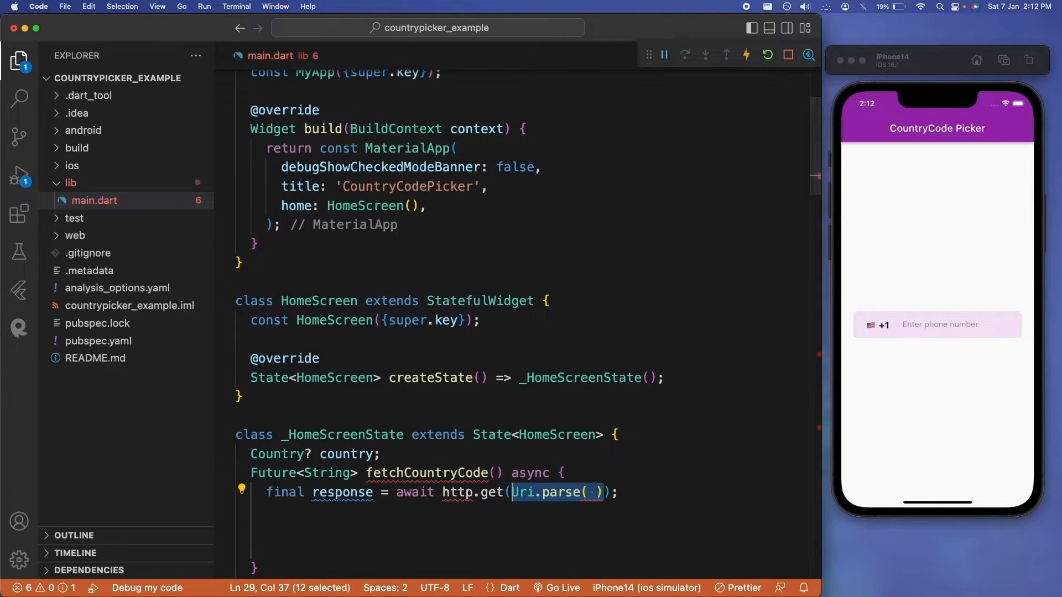
type("'http://ip-api.com/json'")
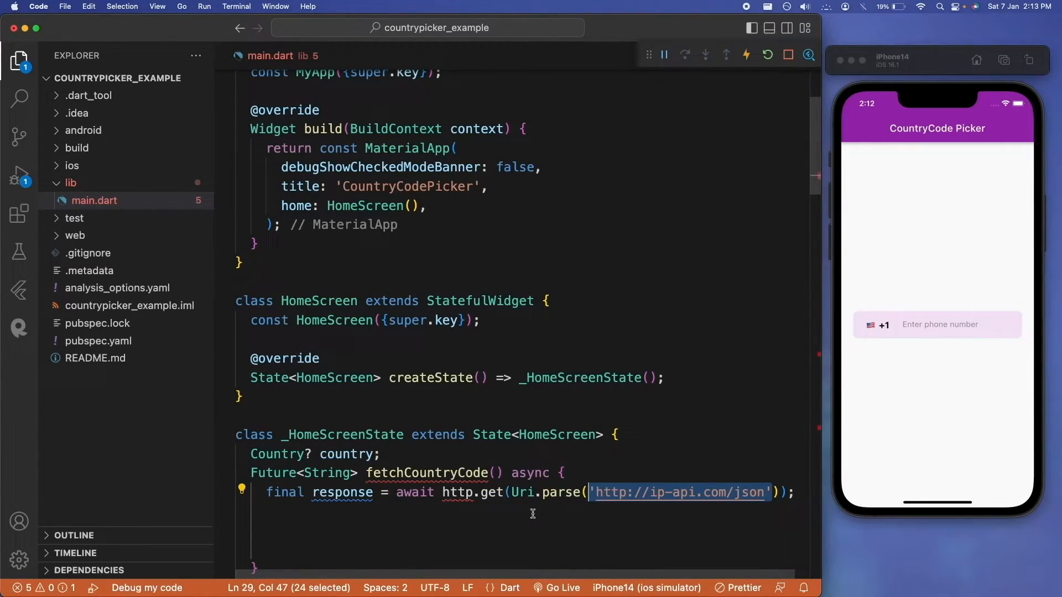
type("print(response);")
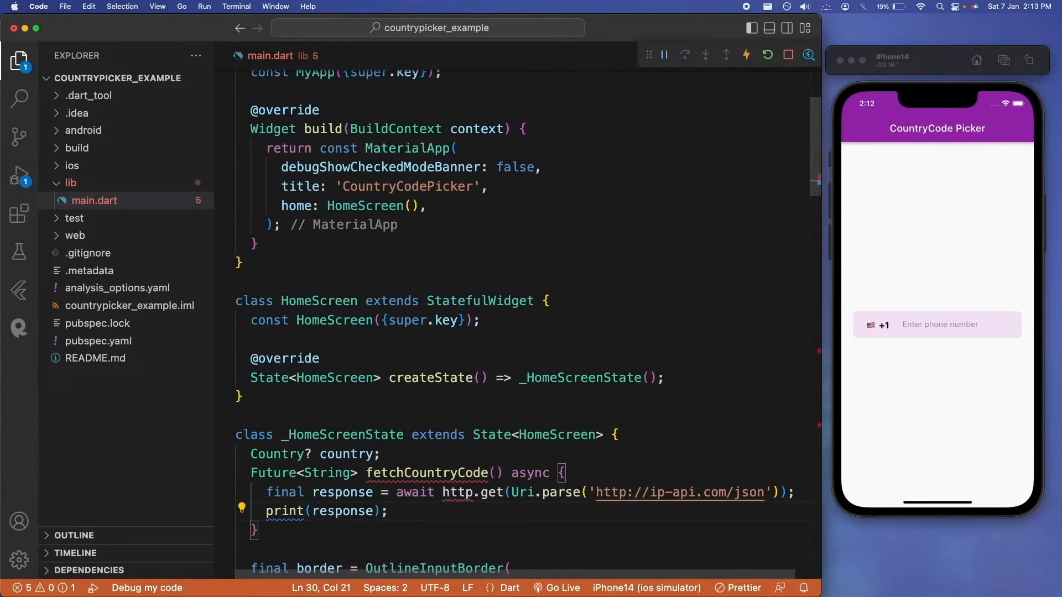
mouse_move(450, 492)
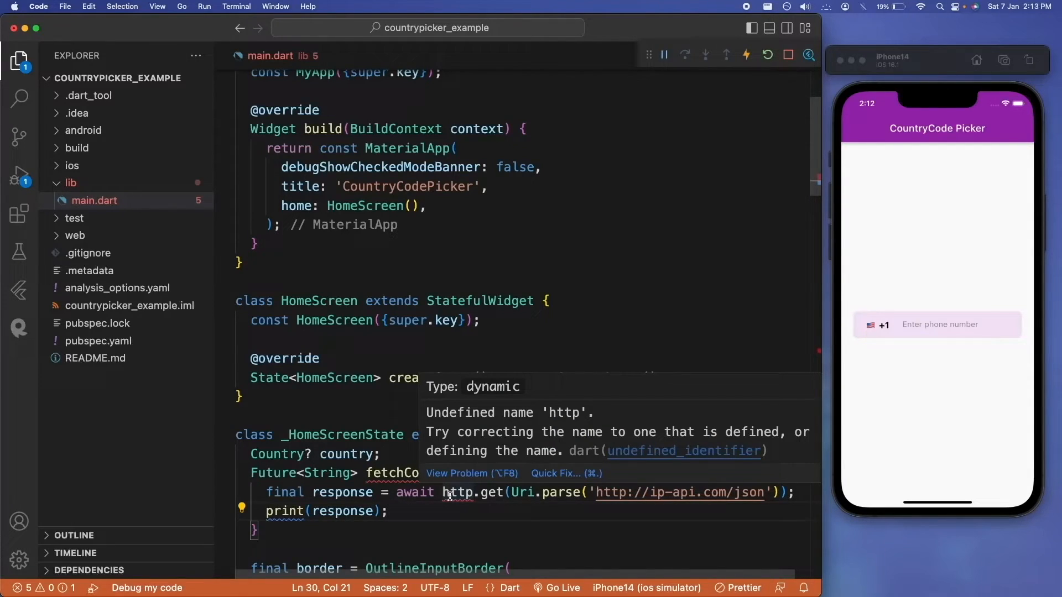
scroll("up", 3)
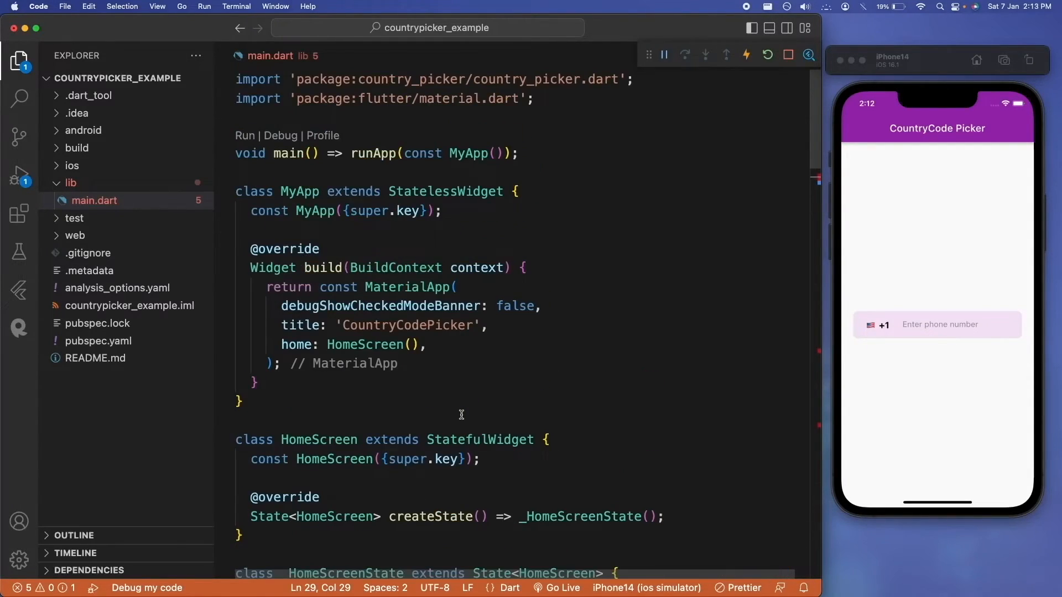
Import http in main.dart and end fetchCountryCode with return ''; after print(response)
left_click(535, 98)
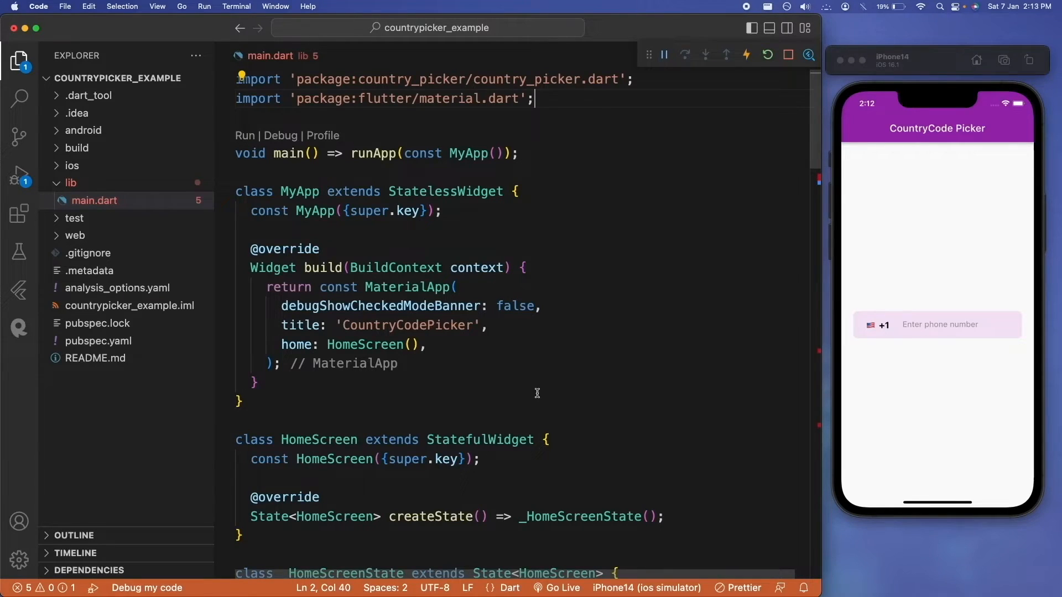
scroll("down", 3)
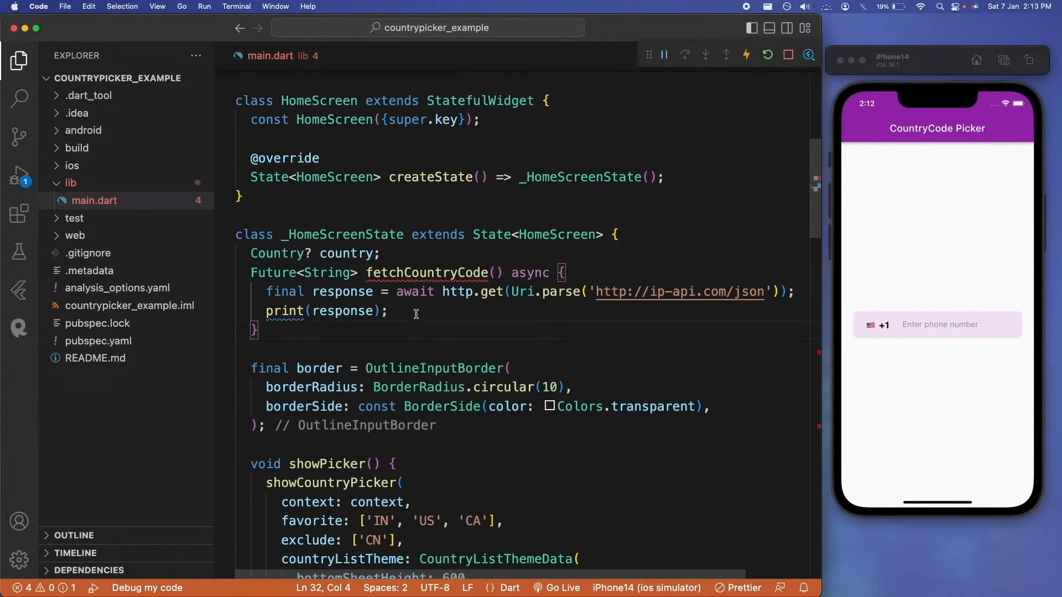
left_click(389, 311)
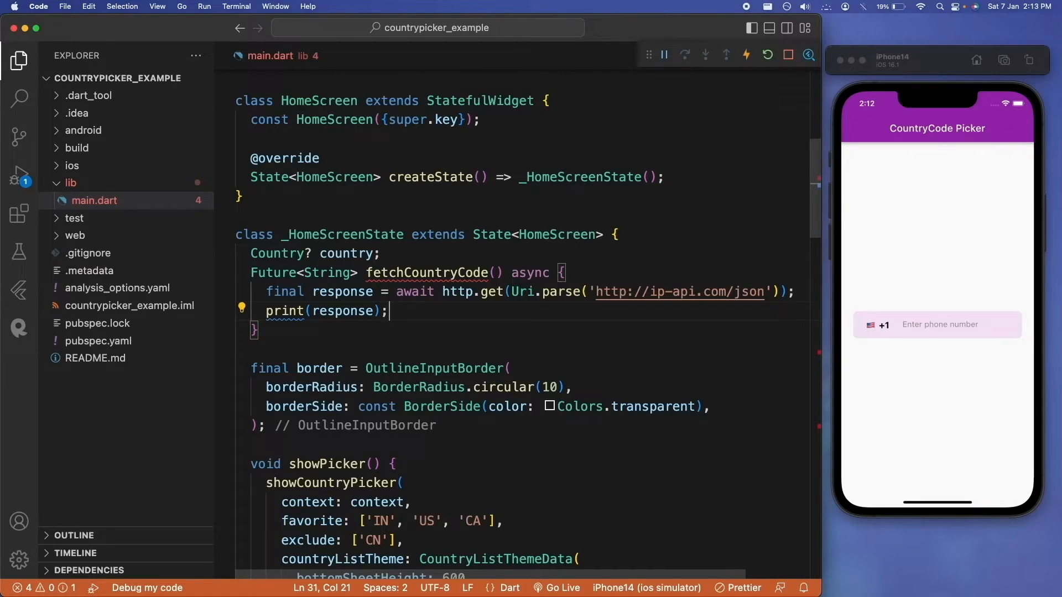
type("return ;")
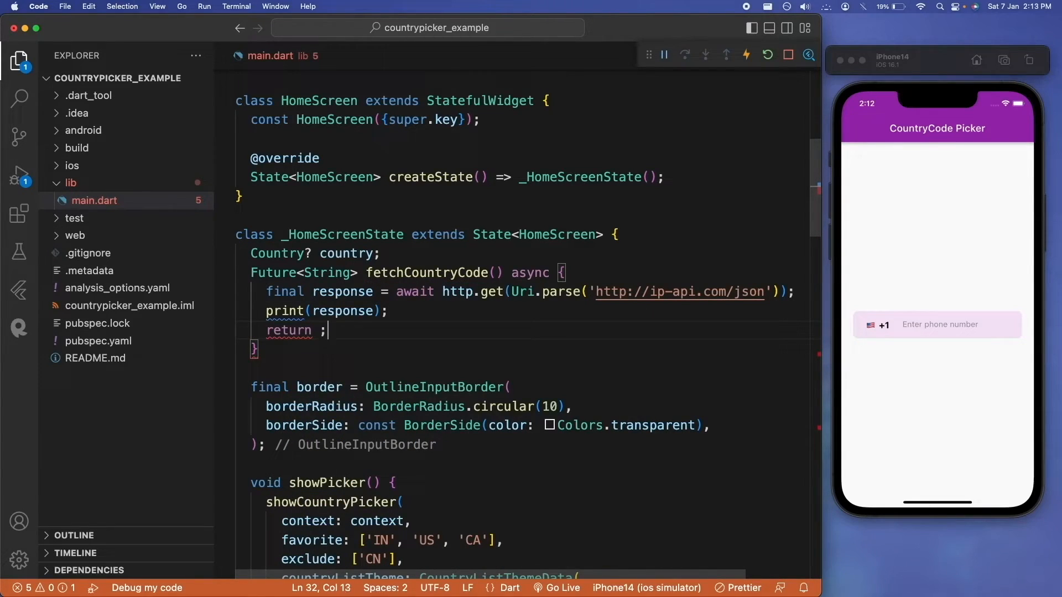
type("''")
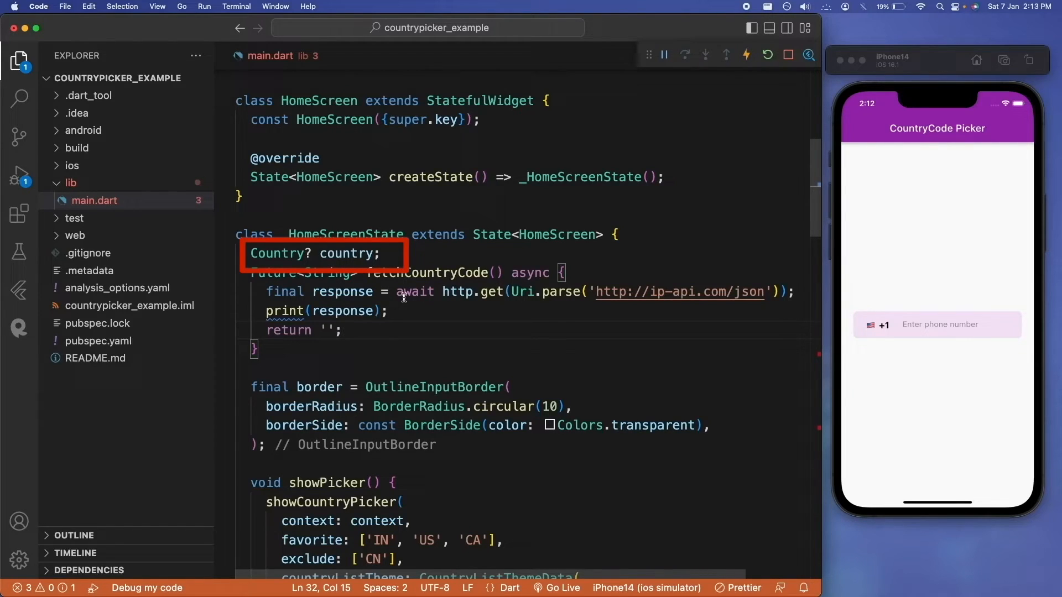
Scroll to the build method's phone TextFormField inside the Container child
scroll("down", 3)
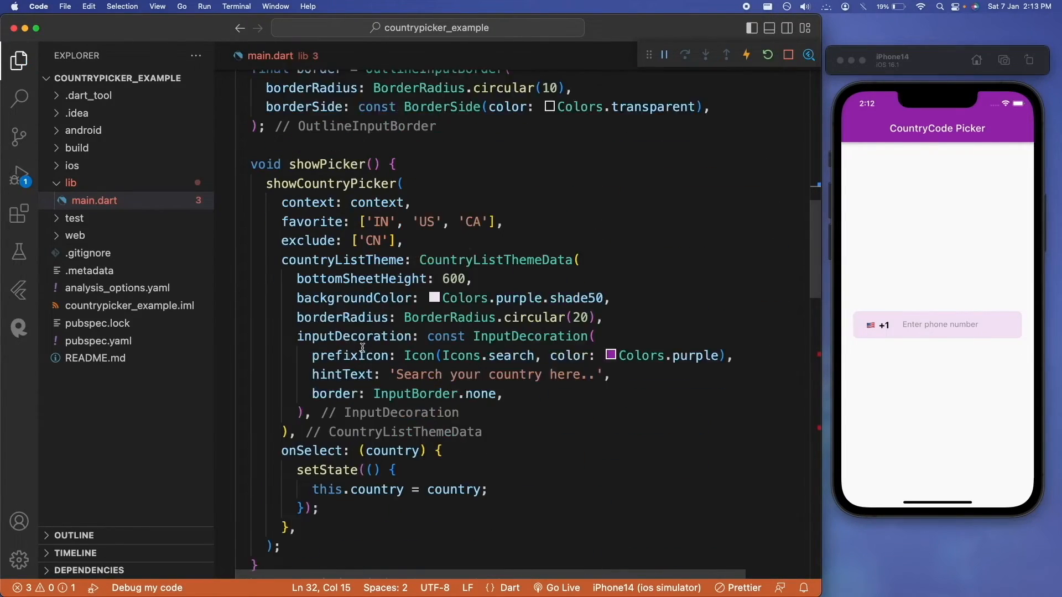
scroll("down", 3)
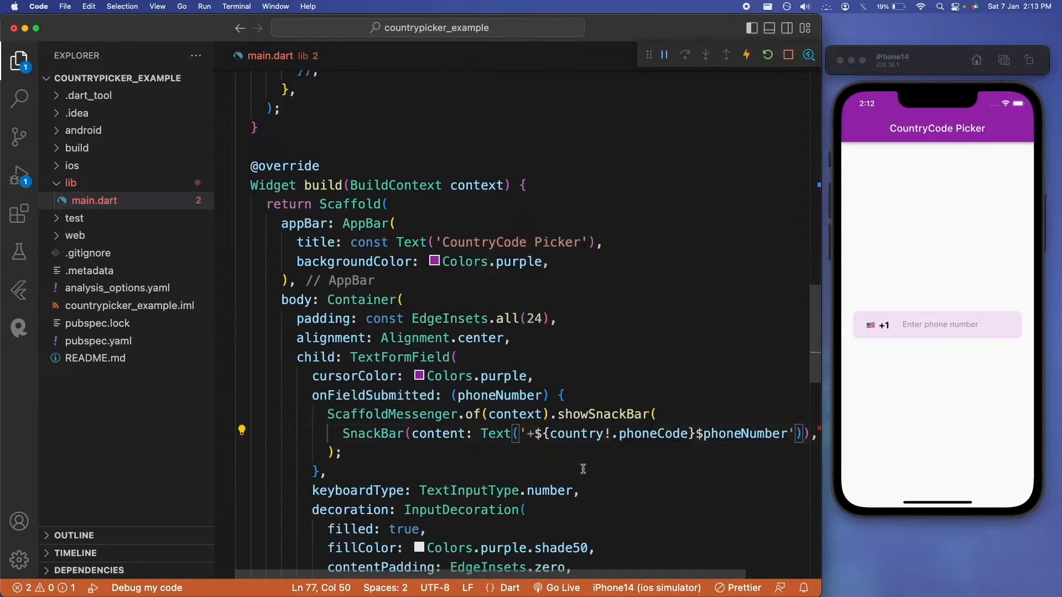
scroll("down", 3)
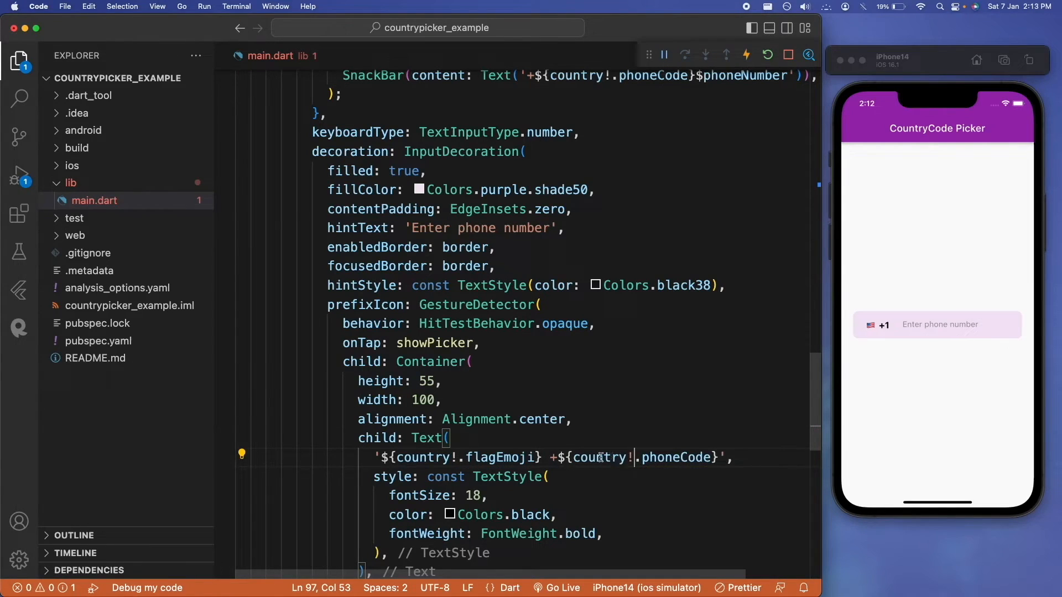
scroll("up", 3)
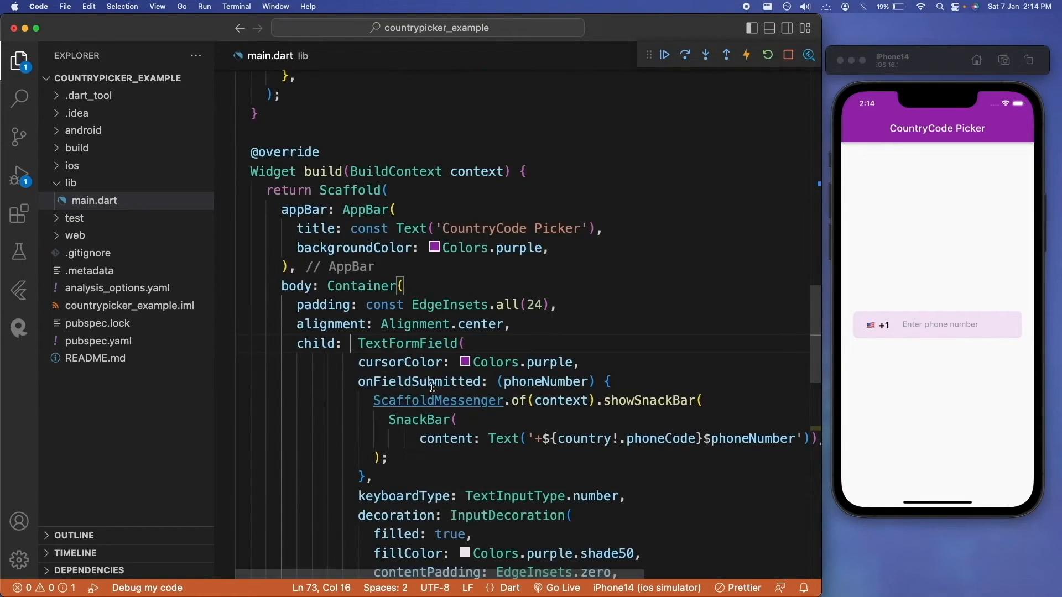
Show const CircularProgressIndicator(color: Colors.purple) while country == null, then check the Debug Console
type("country == null")
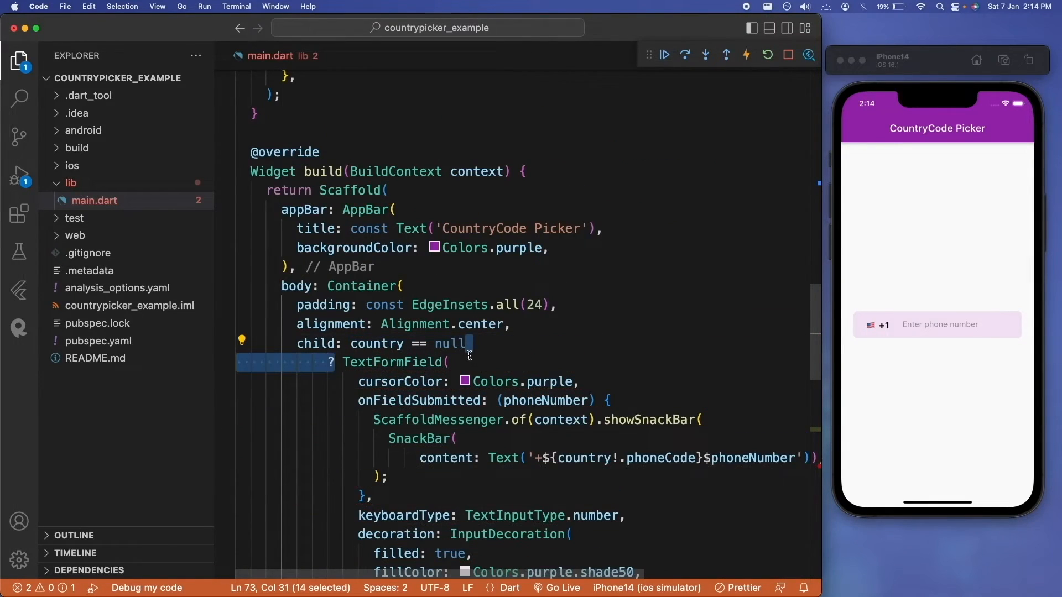
type("const CircularProgressIndicator(color: Colors.purple")
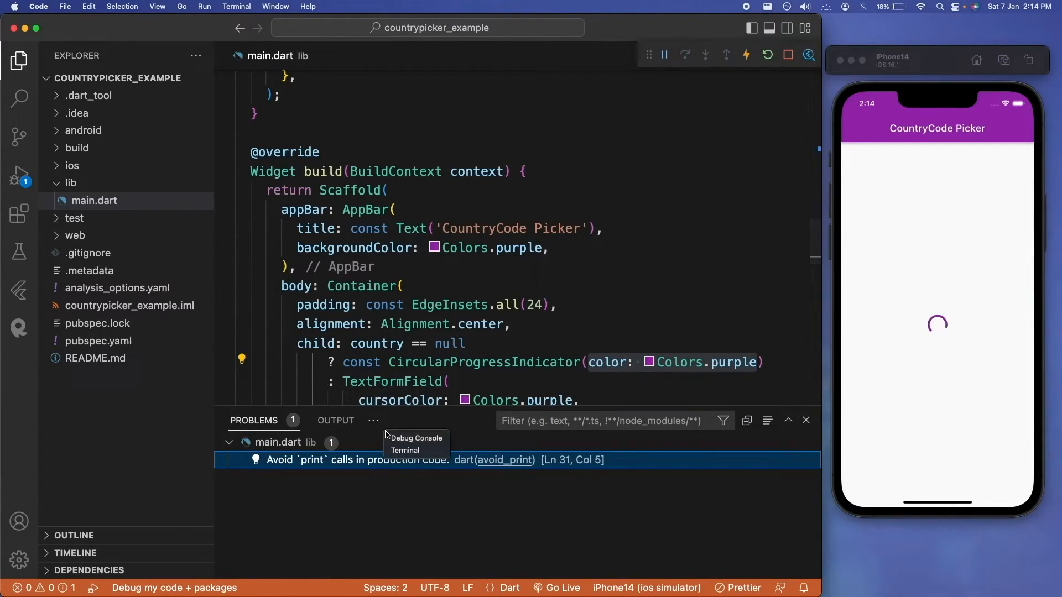
left_click(415, 438)
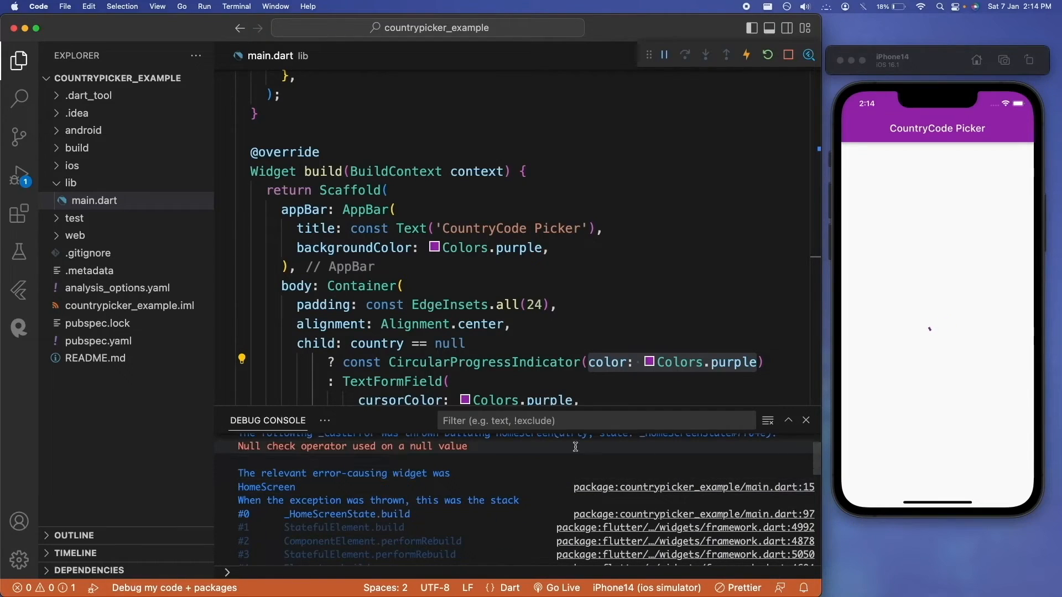
left_click(766, 55)
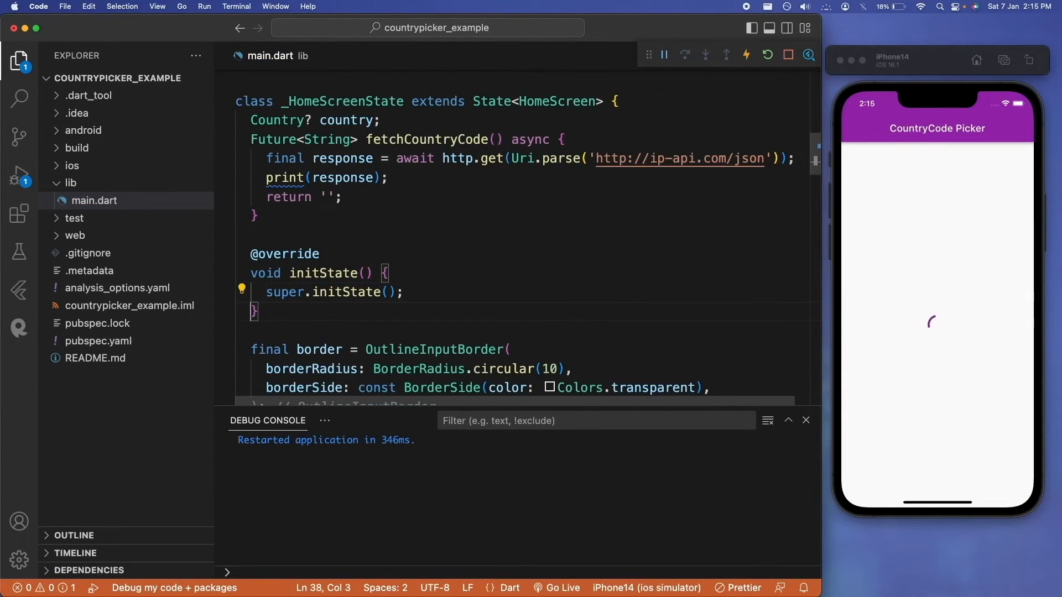
Print response.body from fetchCountryCode, read the JSON in Debug Console, and begin json.decode(response.body)
double_click(426, 139)
type(".body")
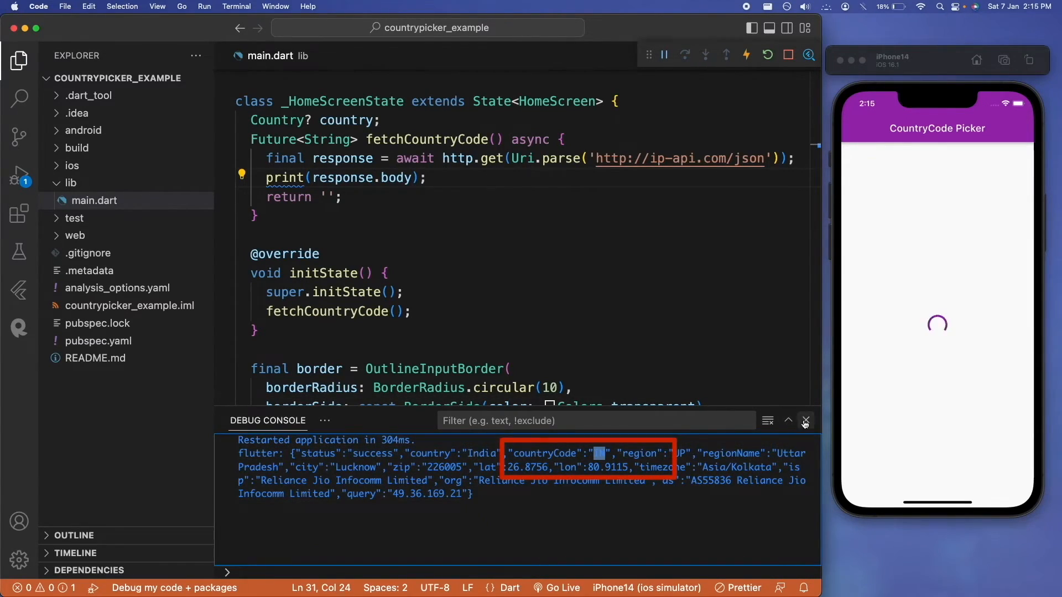
left_click(805, 420)
type("final body = json.decode")
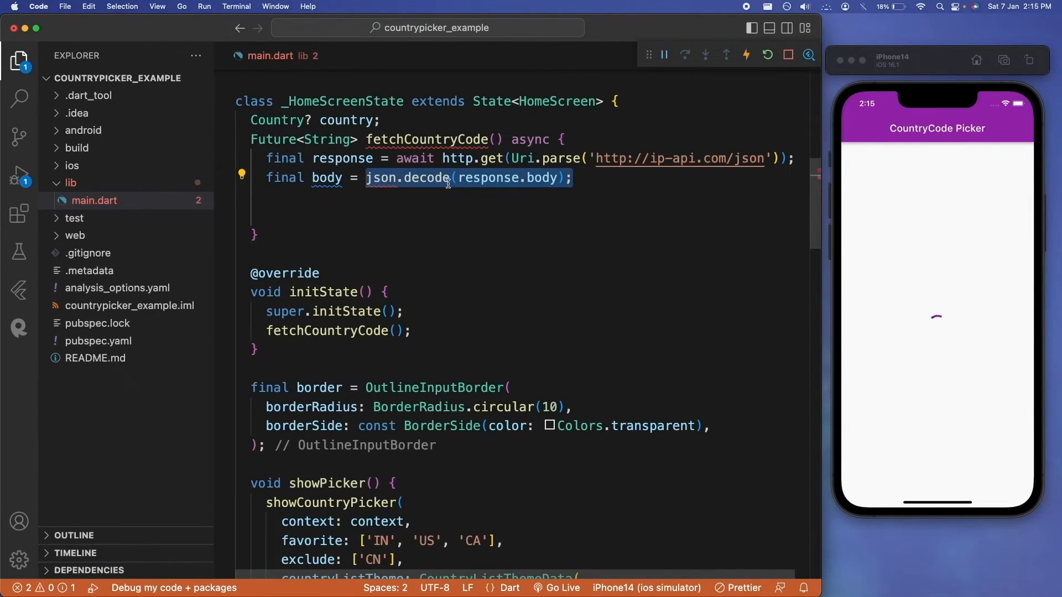
Return body['countryCode'] from fetchCountryCode and chain .then((countryCode) {}) onto its call in initState
left_click(243, 175)
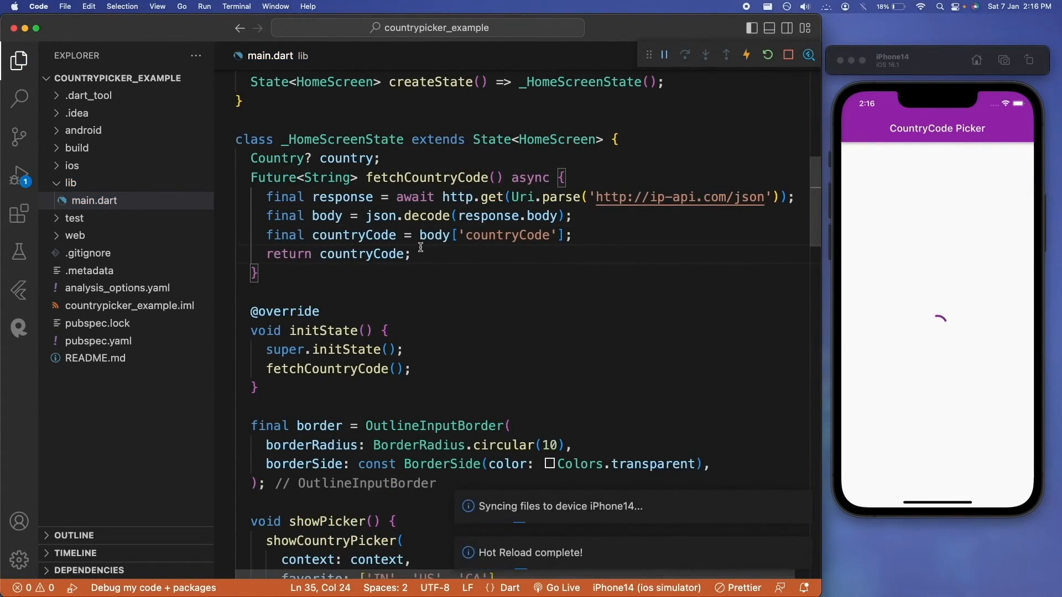
left_click(403, 370)
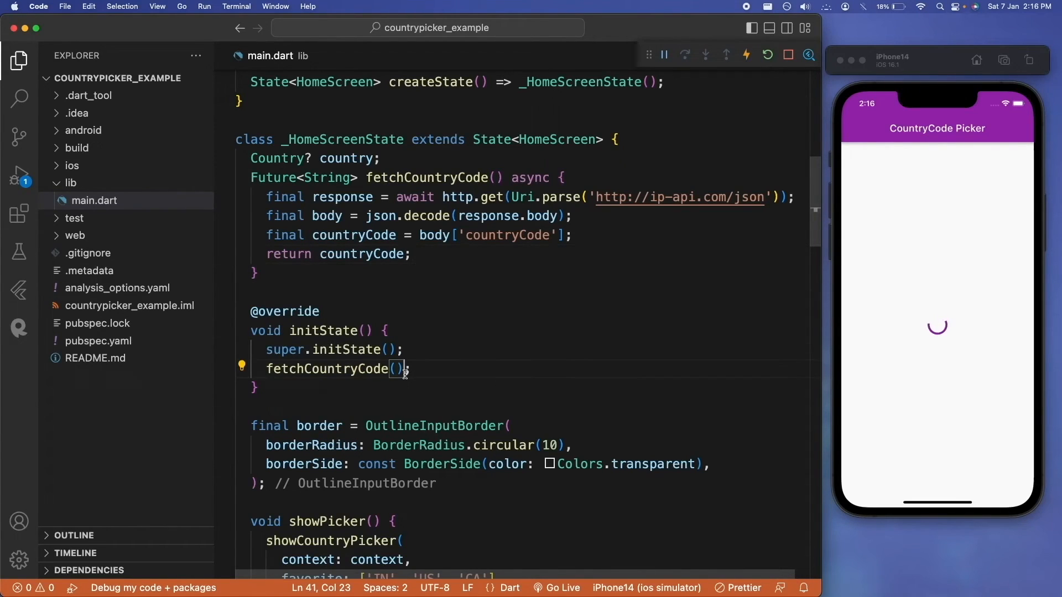
type(".then((countryCode) {});")
type("setState(() {")
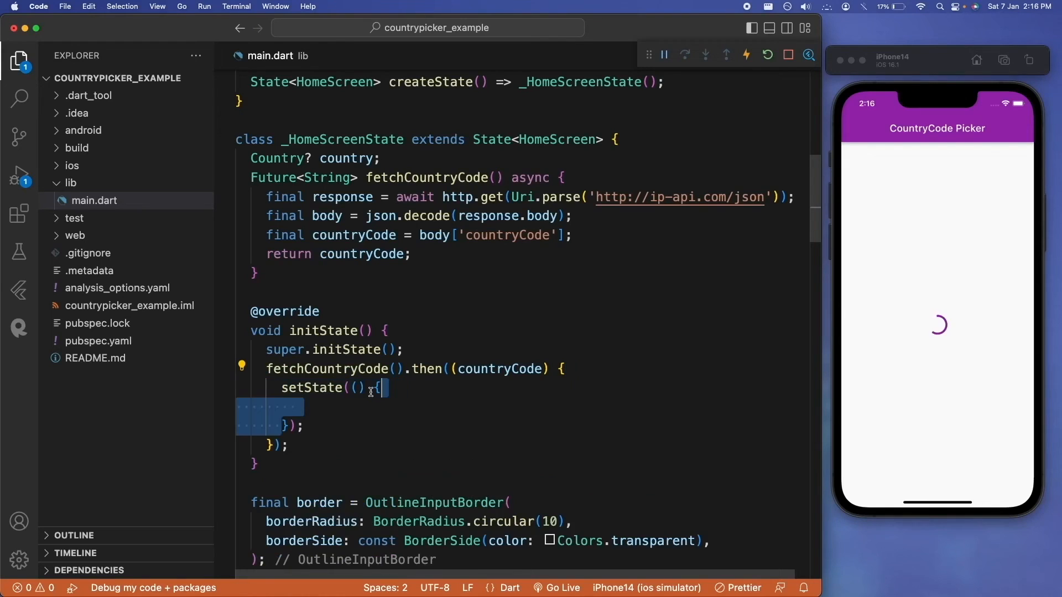
Inside setState assign country = CountryParser.parseCountryCode(countryCode) so the field shows +91
type("country = CountryParser.parseCountryCode();")
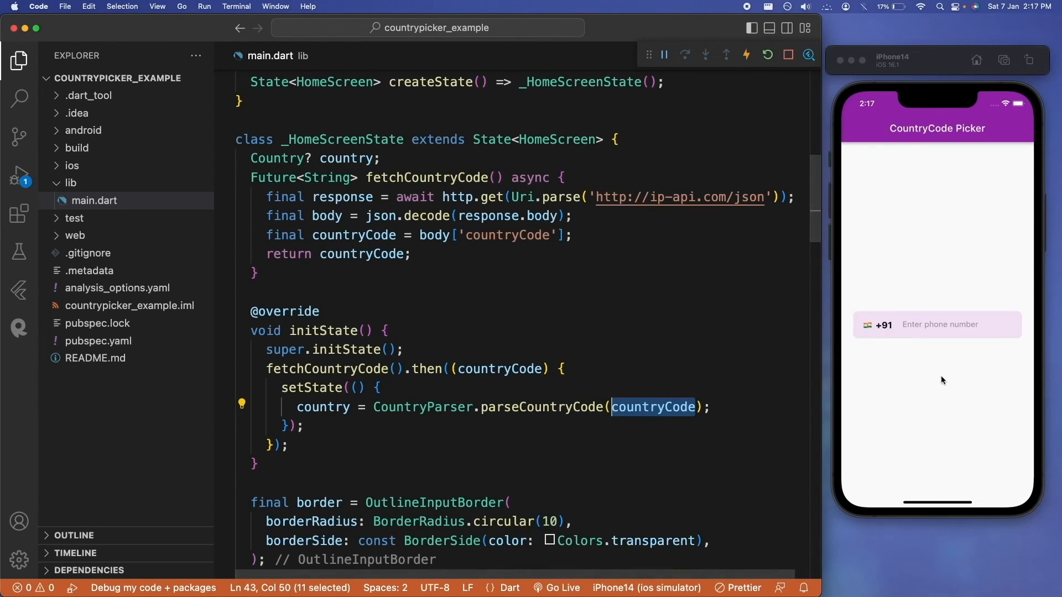
mouse_move(896, 329)
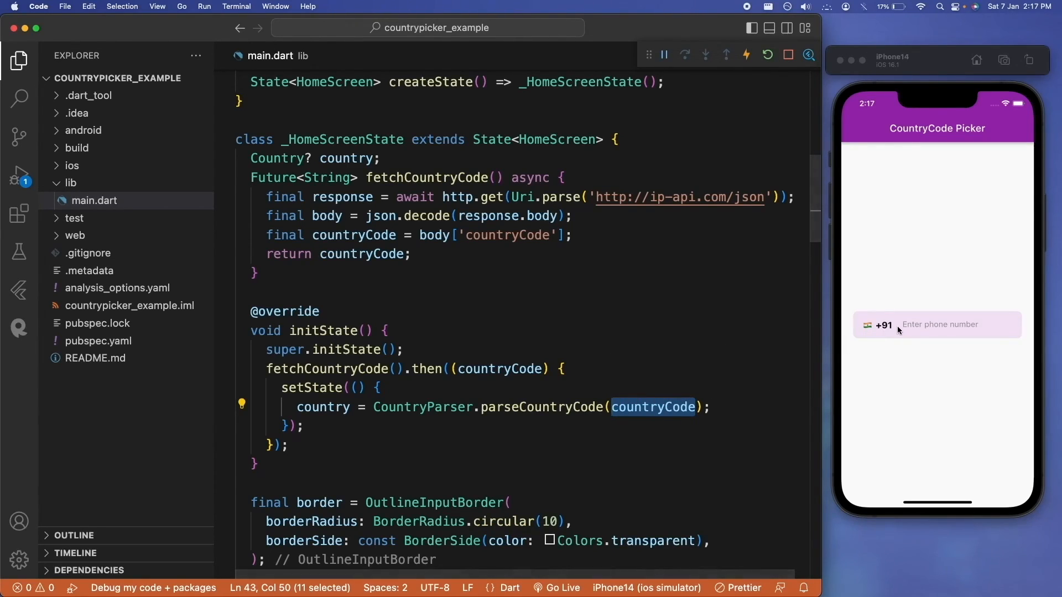